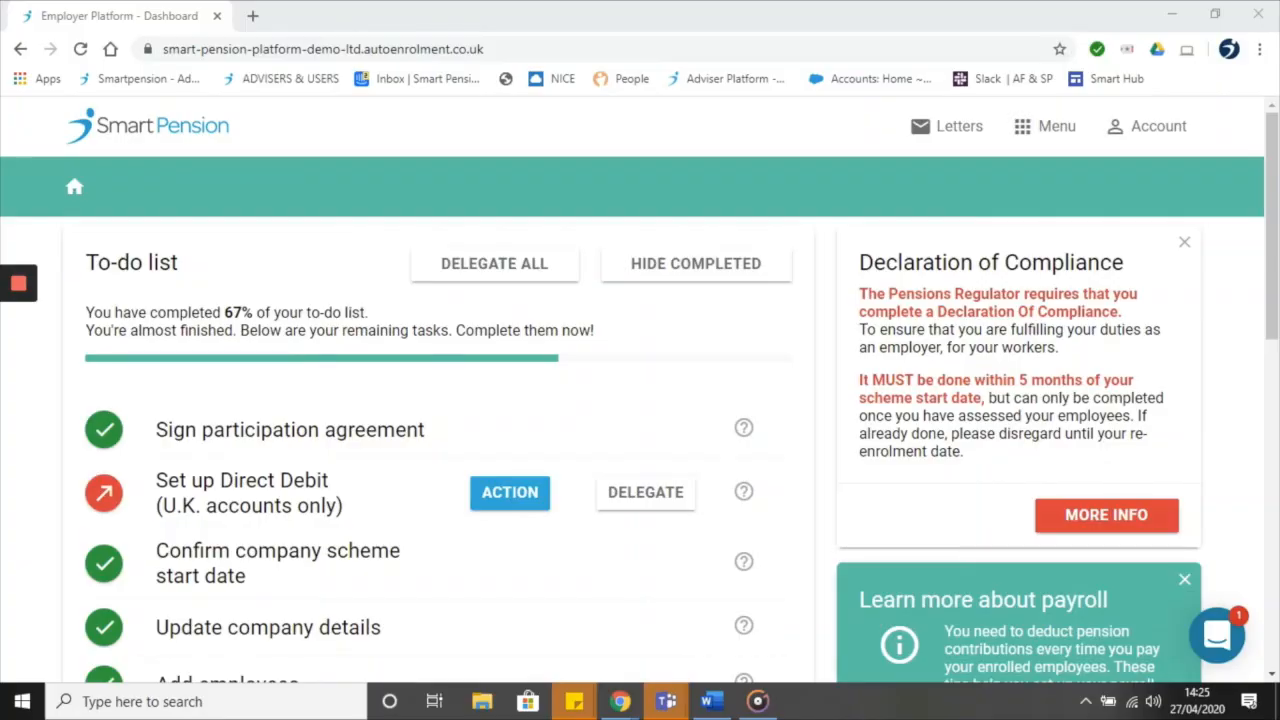
pyautogui.moveTo(1056, 126)
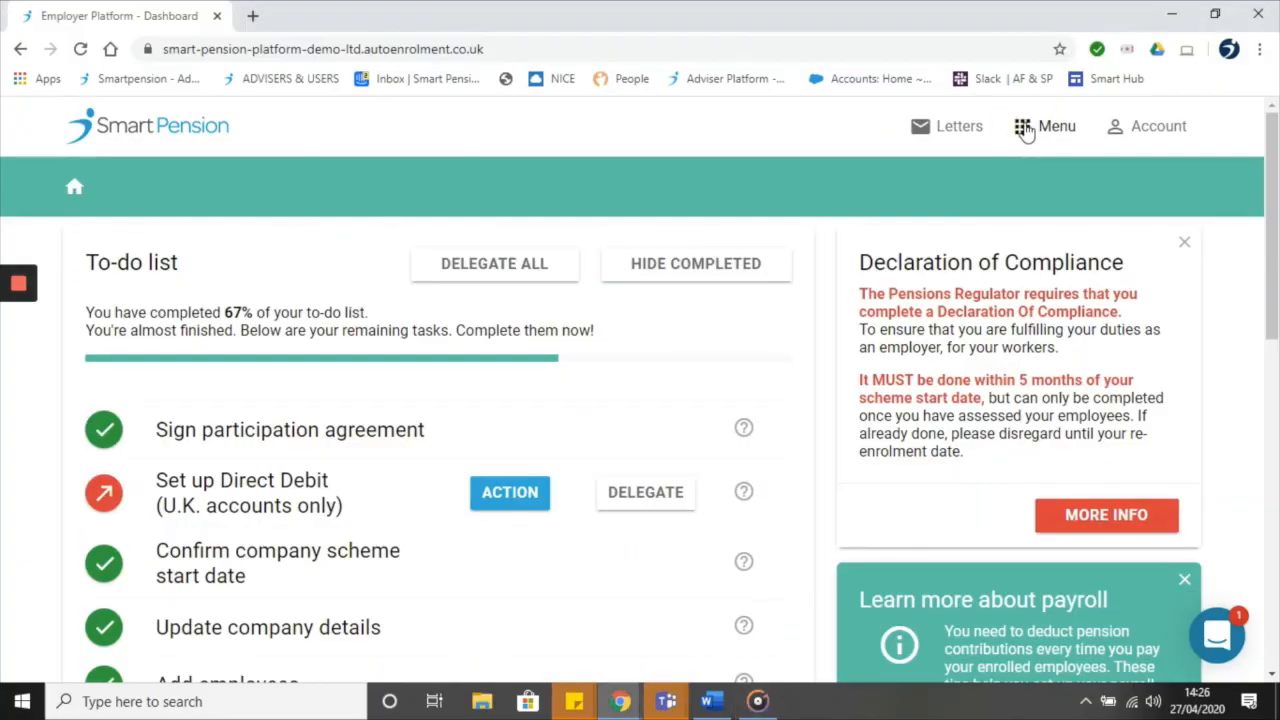
# Show the platform's main navigation menu from the dashboard header.
pyautogui.click(1056, 126)
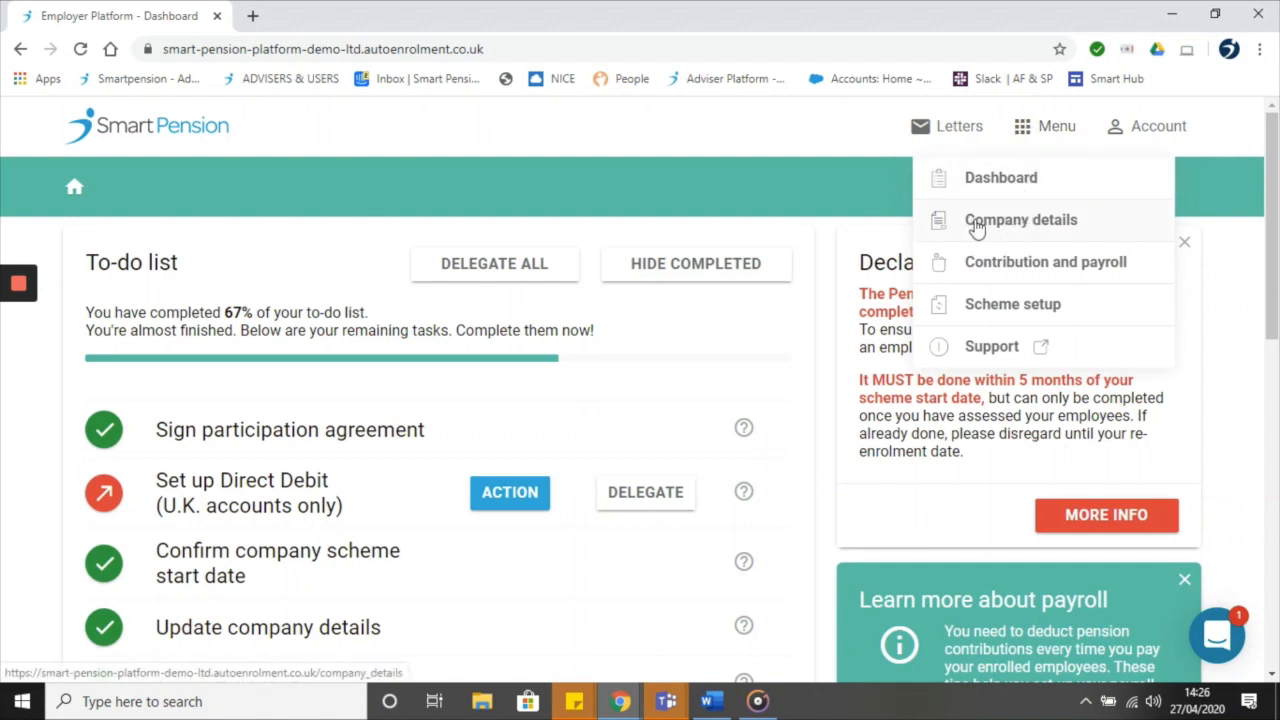
# Go to the Company details overview and reveal all its section cards.
pyautogui.click(1020, 218)
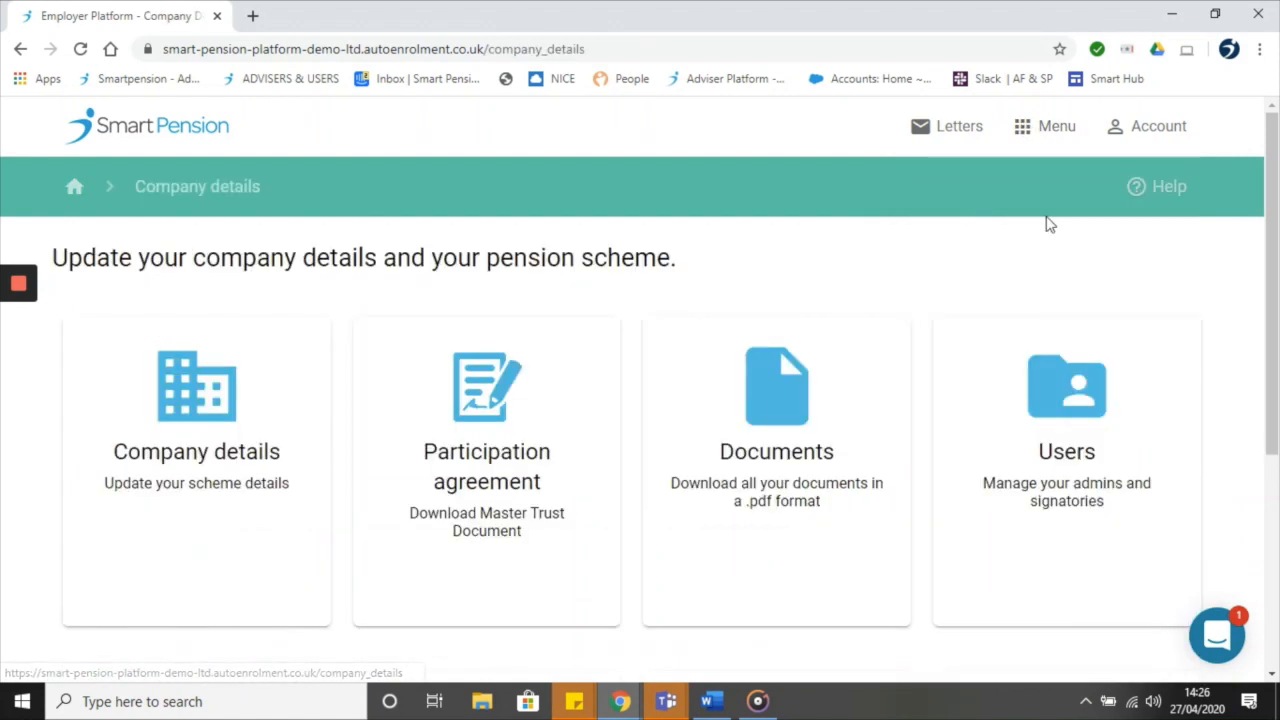
pyautogui.scroll(-3)
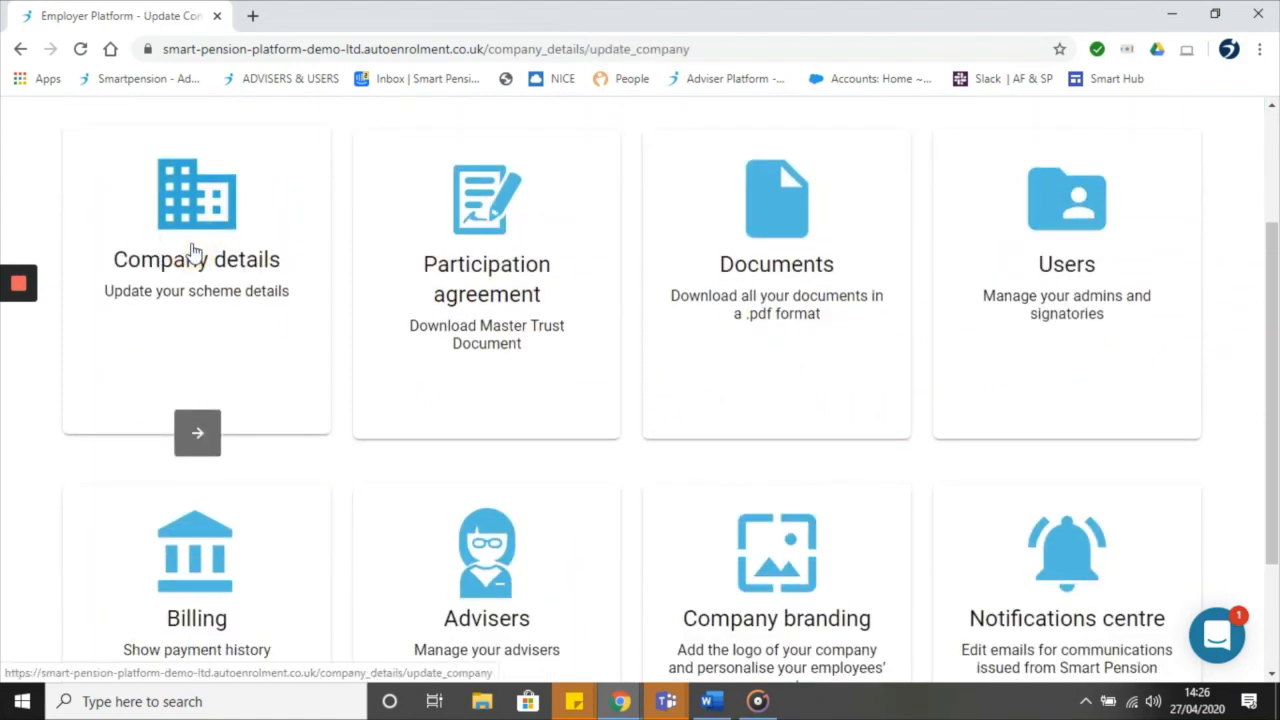
# Review the Update your company details form down to registered address, Company ID and EPSR number.
pyautogui.click(196, 432)
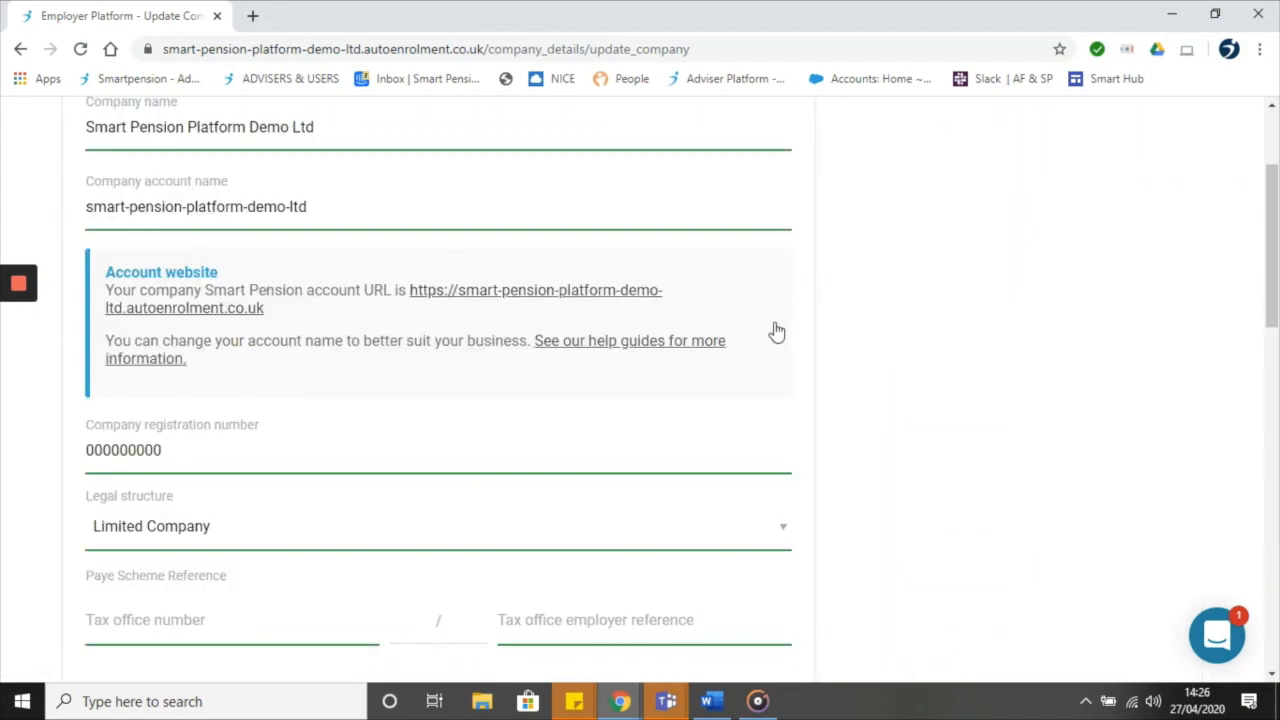
pyautogui.scroll(3)
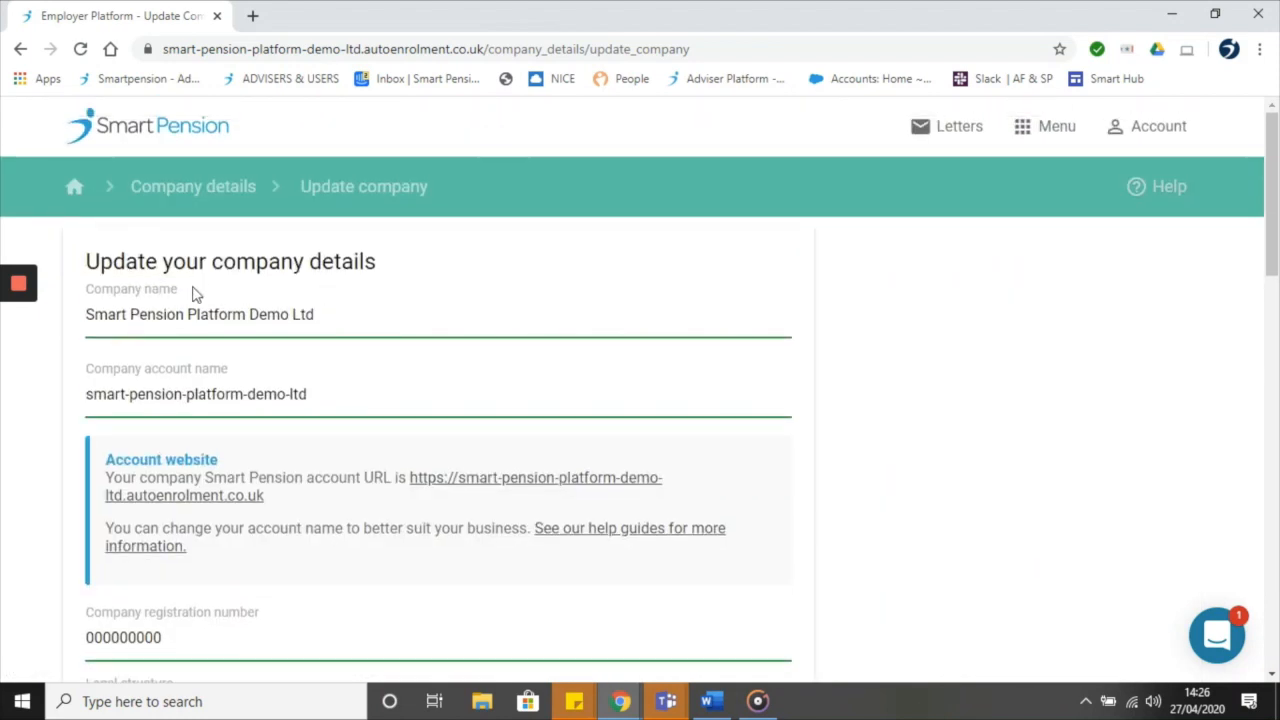
pyautogui.scroll(-3)
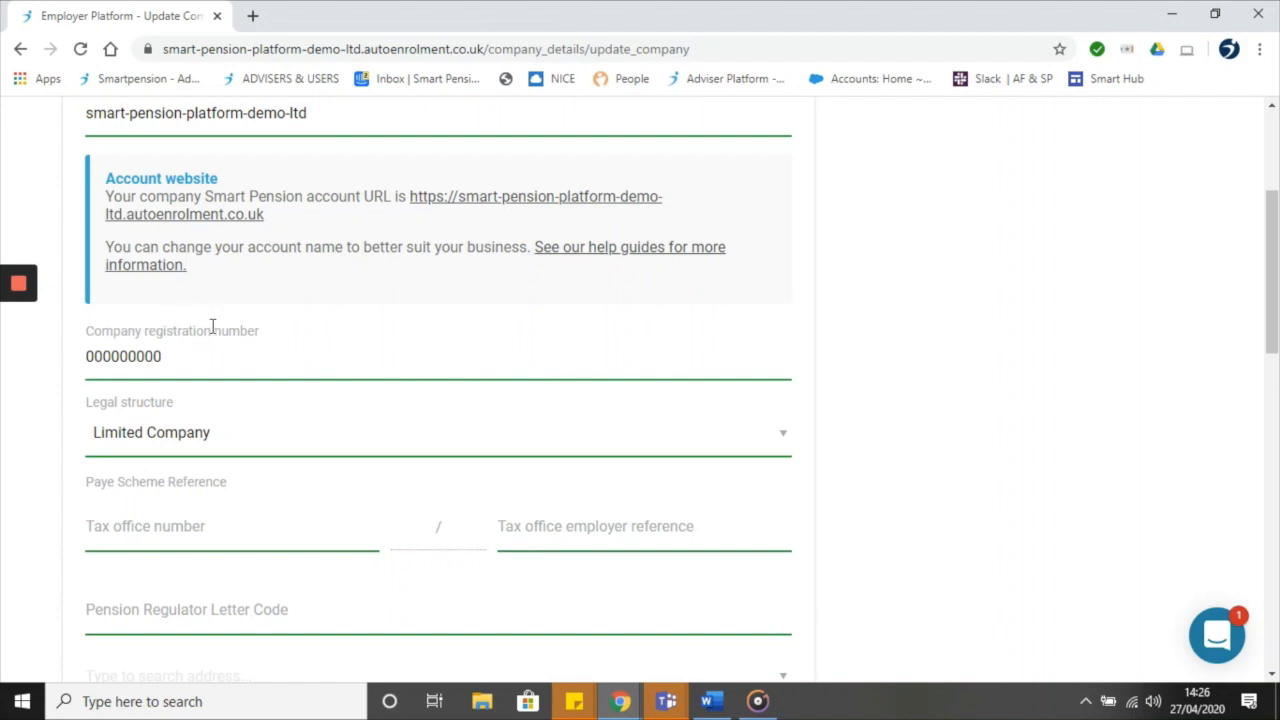
pyautogui.scroll(-3)
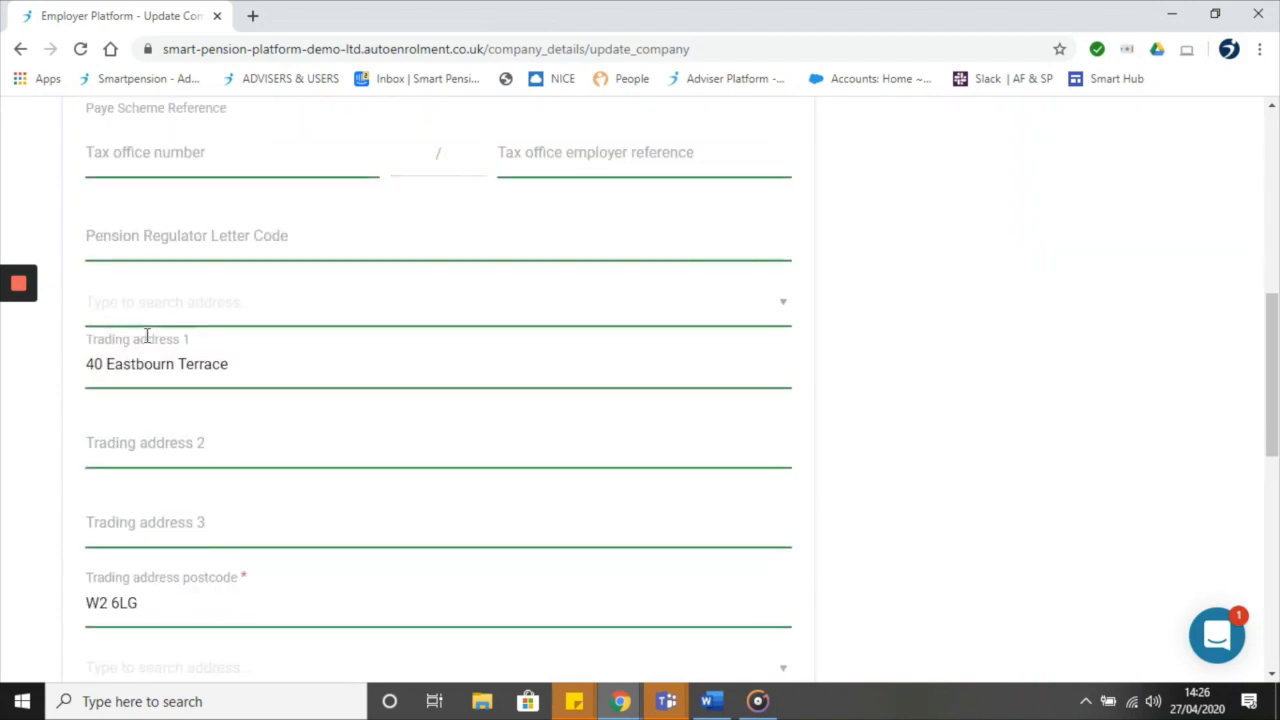
pyautogui.scroll(-3)
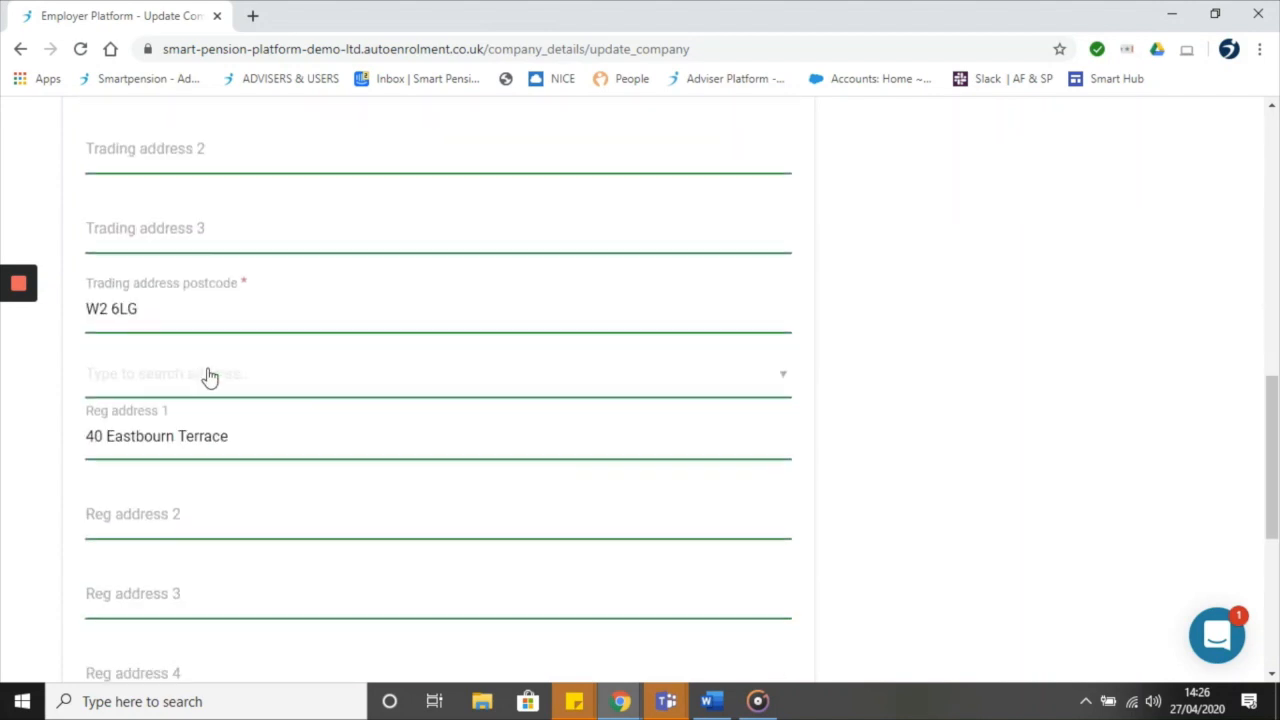
pyautogui.scroll(-3)
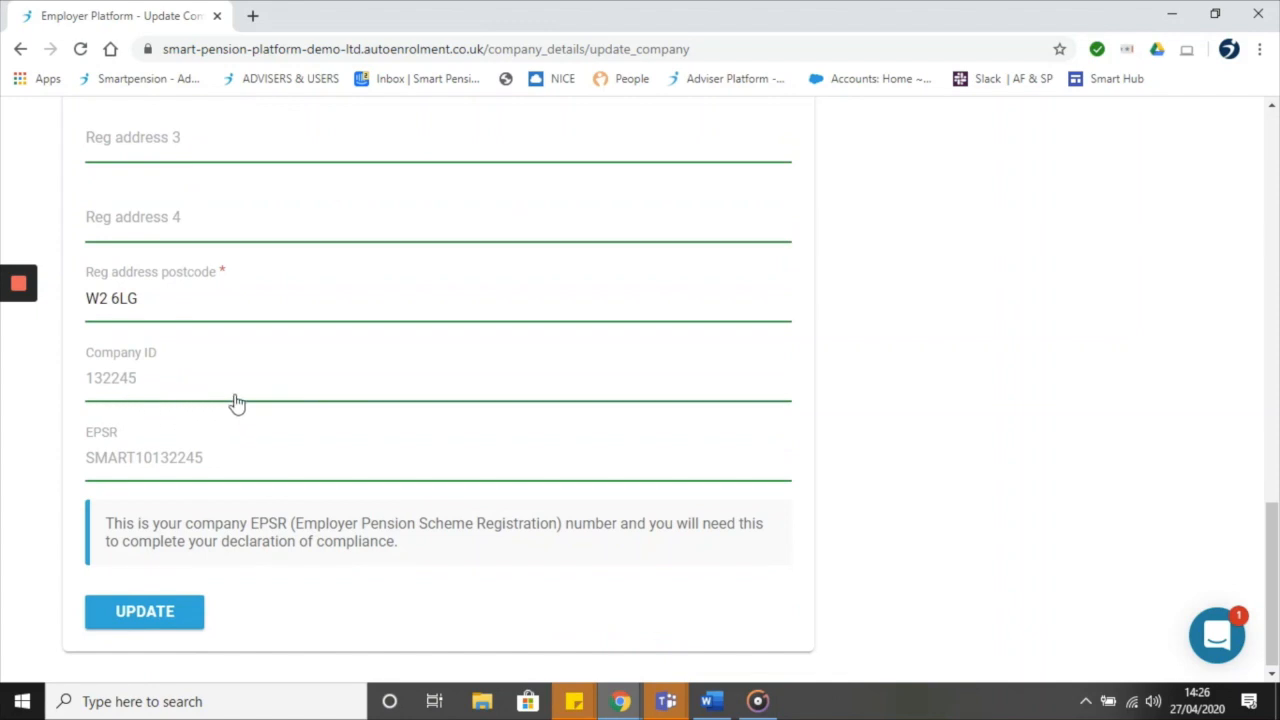
pyautogui.moveTo(144, 612)
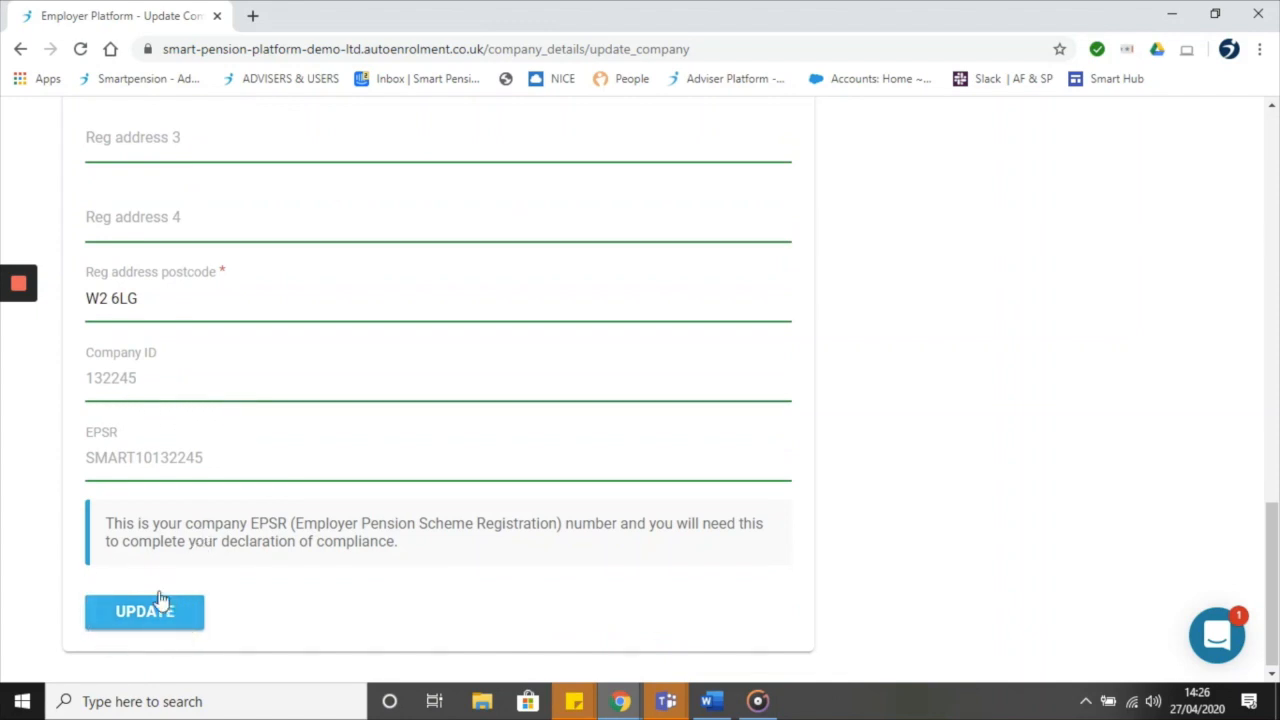
pyautogui.moveTo(308, 484)
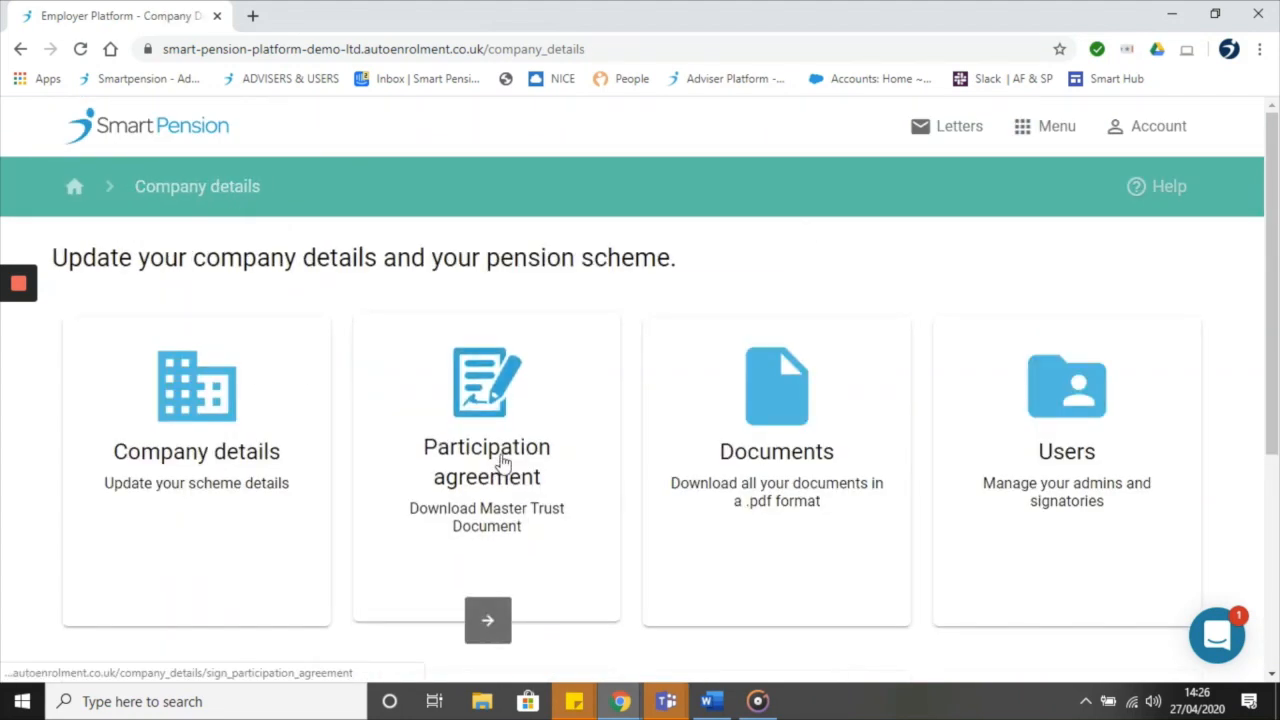
pyautogui.moveTo(496, 476)
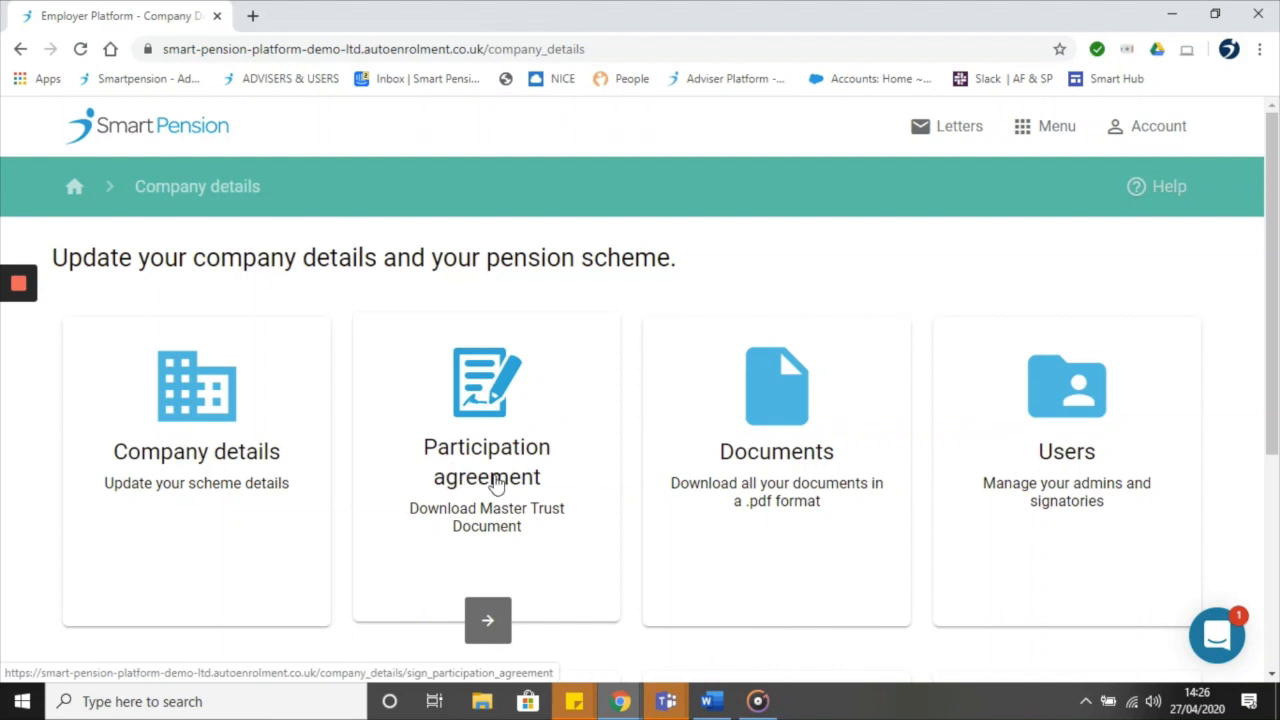
pyautogui.moveTo(580, 478)
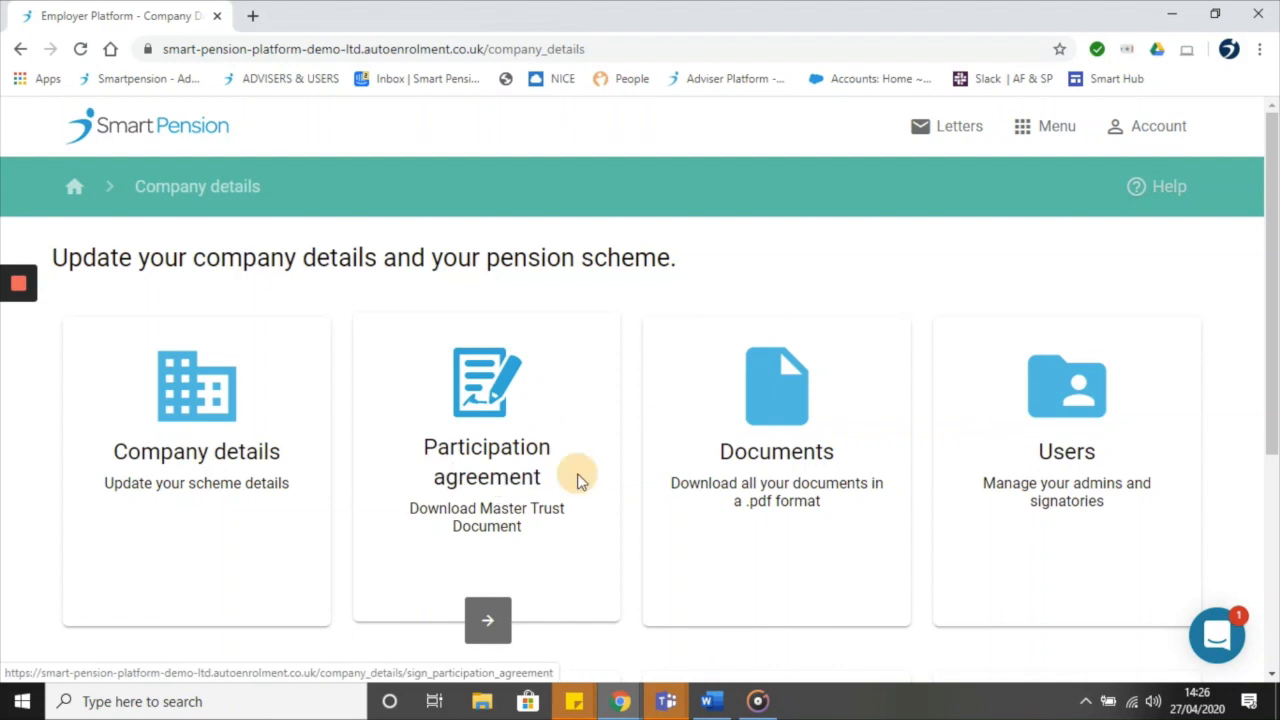
pyautogui.click(488, 620)
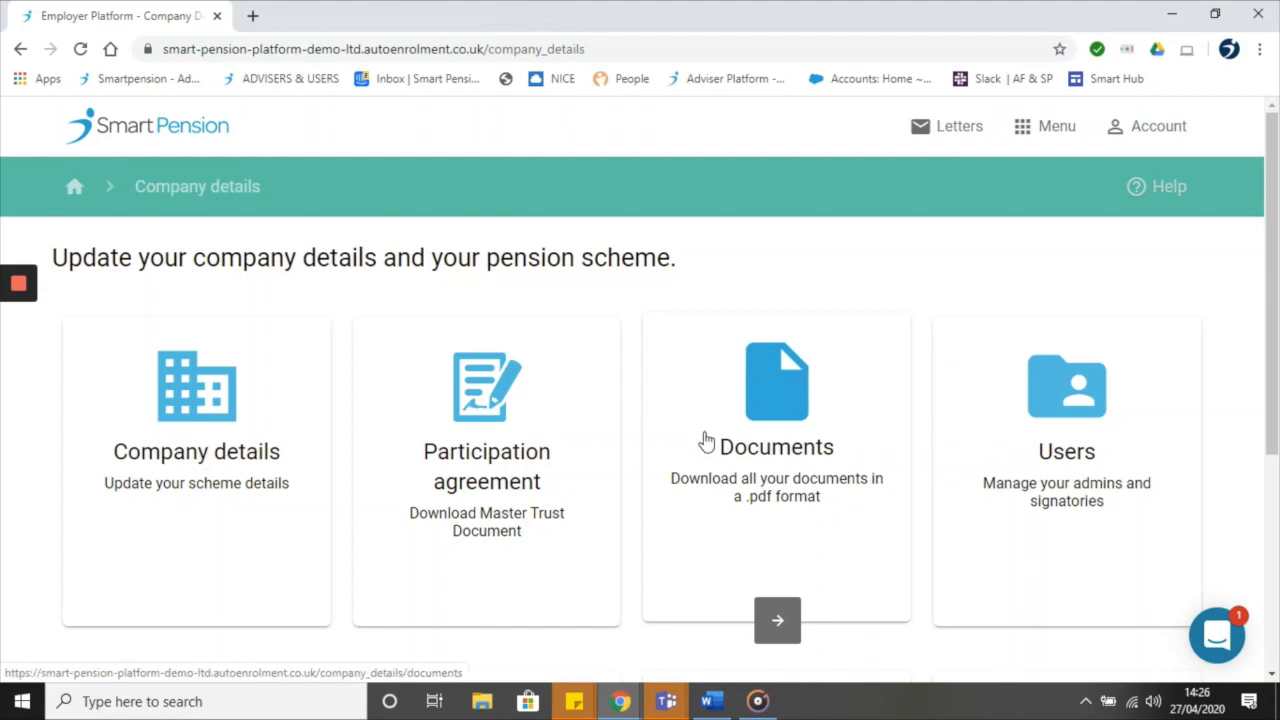
pyautogui.scroll(-3)
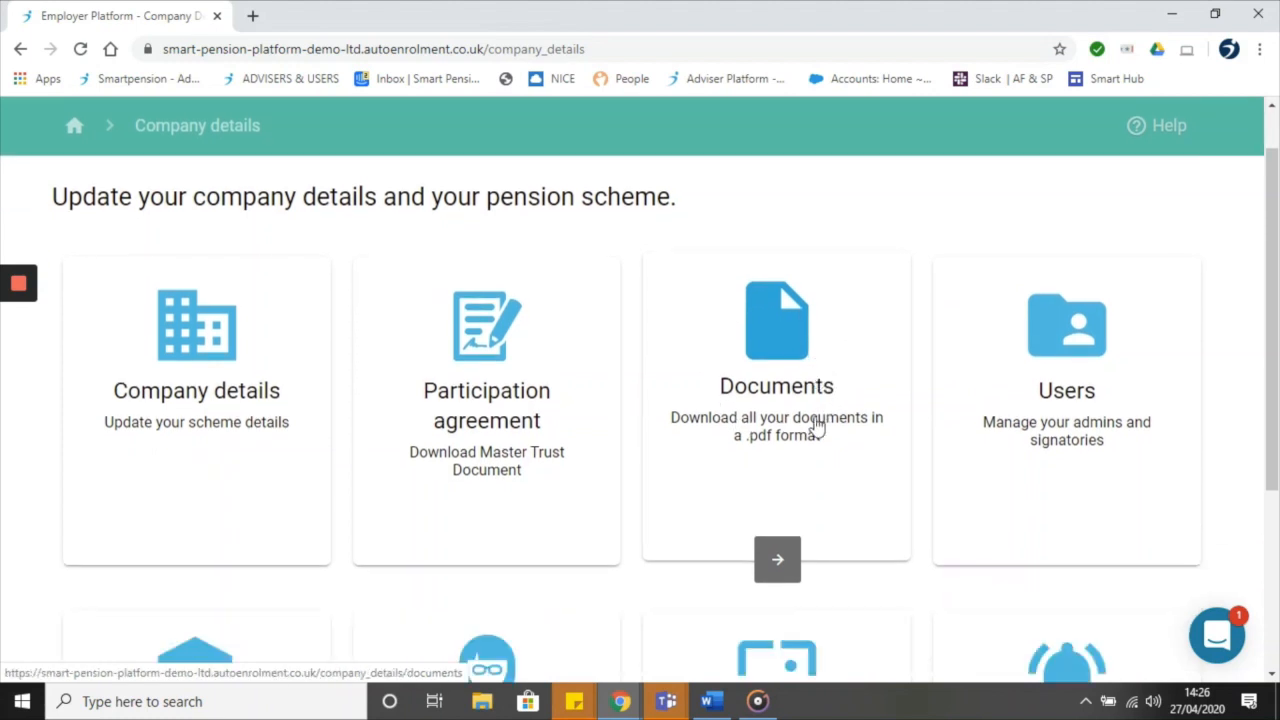
pyautogui.scroll(-3)
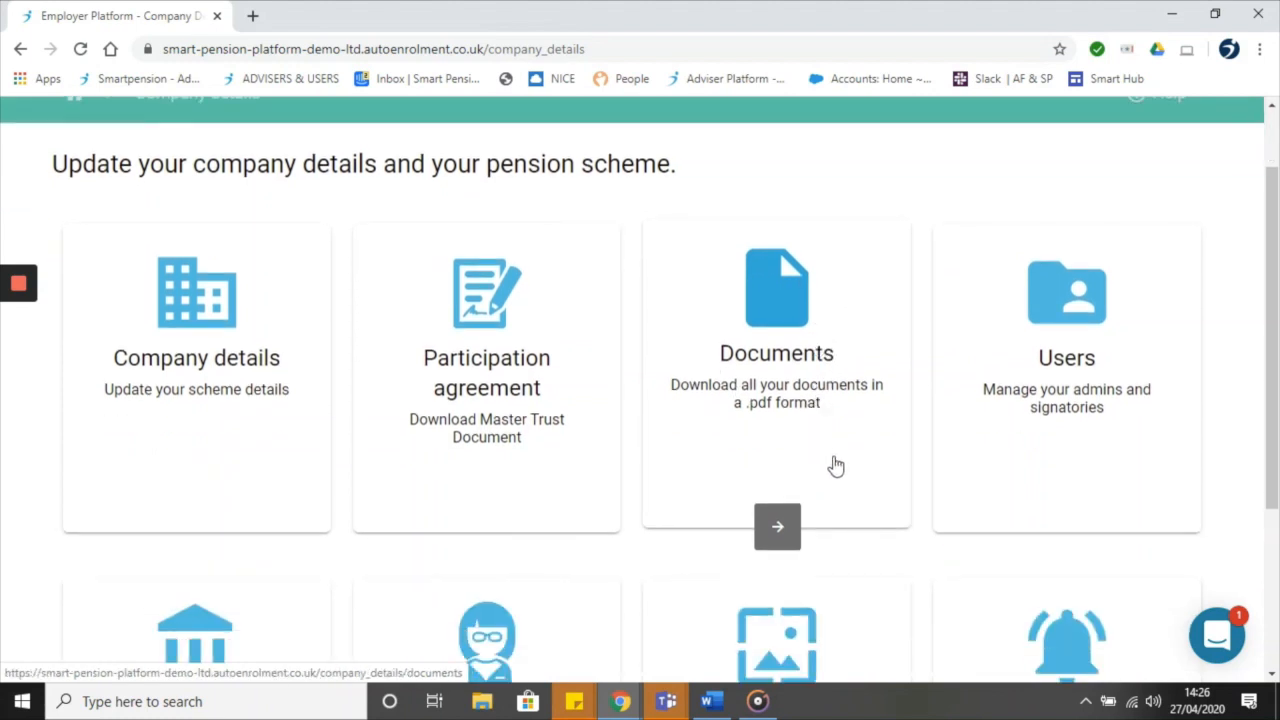
pyautogui.moveTo(1046, 470)
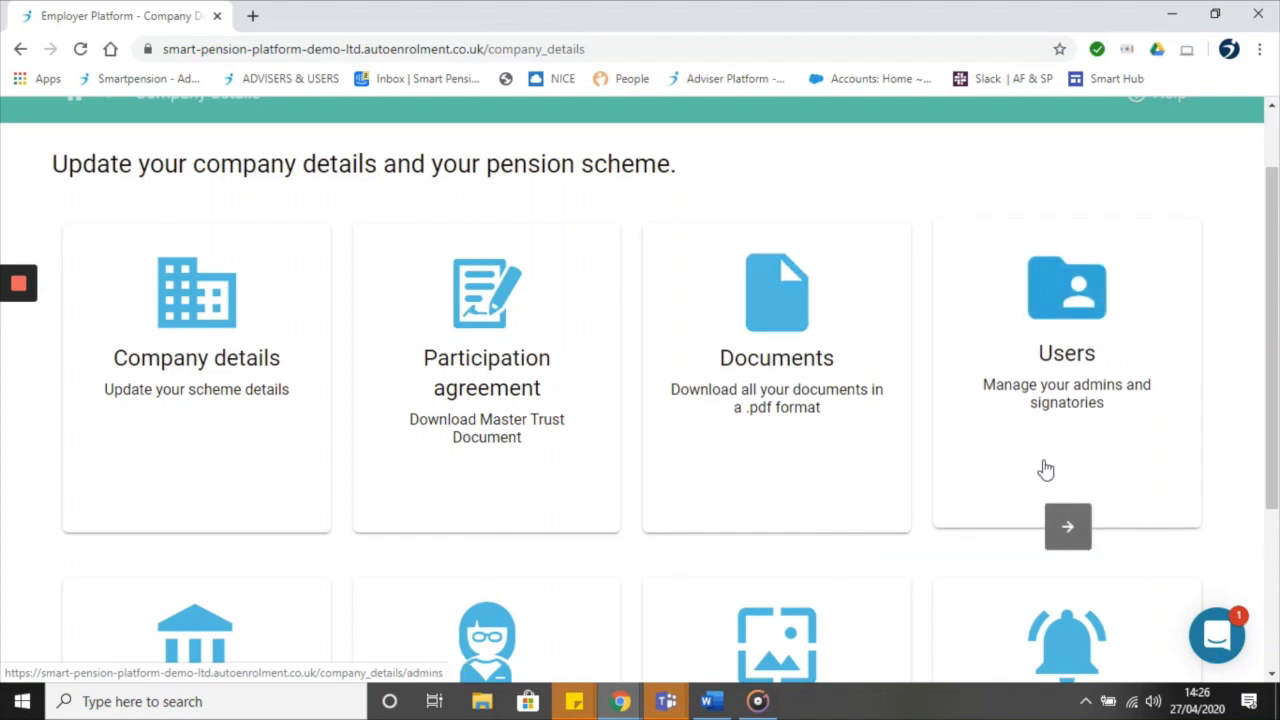
pyautogui.moveTo(1104, 428)
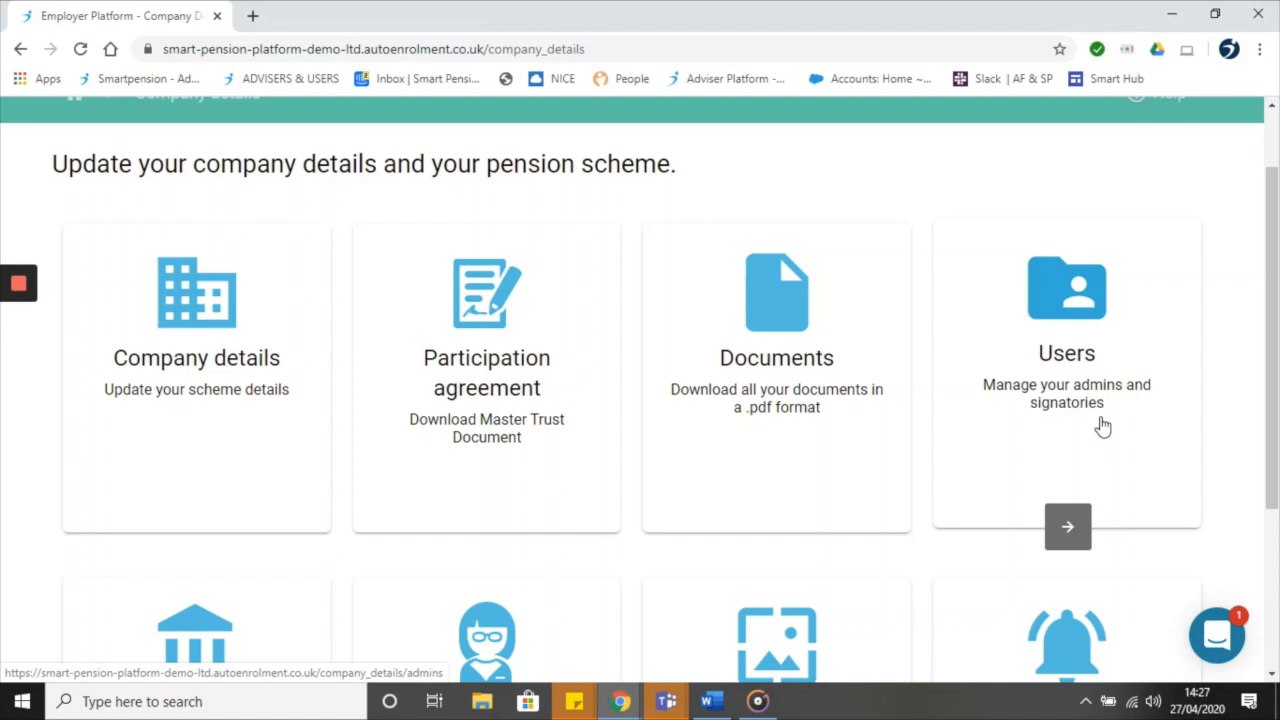
pyautogui.moveTo(1100, 378)
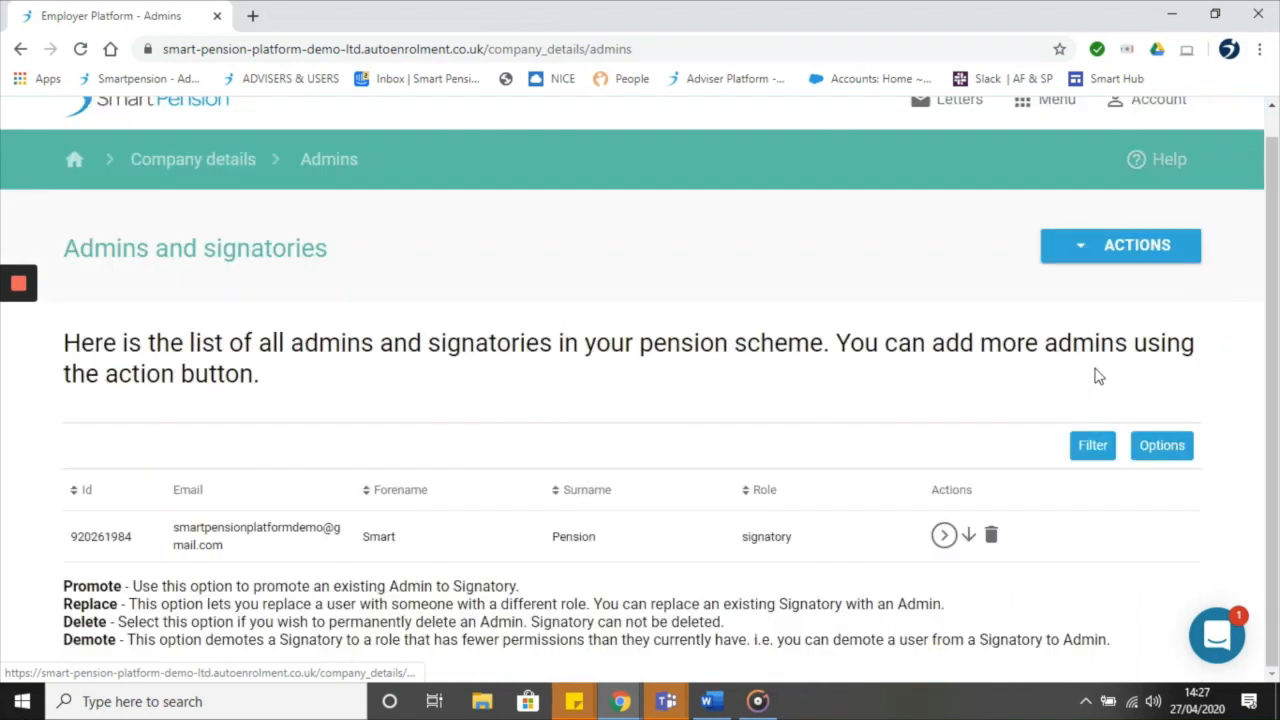
# Start a New admin from the Actions list and review its fields down to Home Address and Postcode.
pyautogui.click(1120, 244)
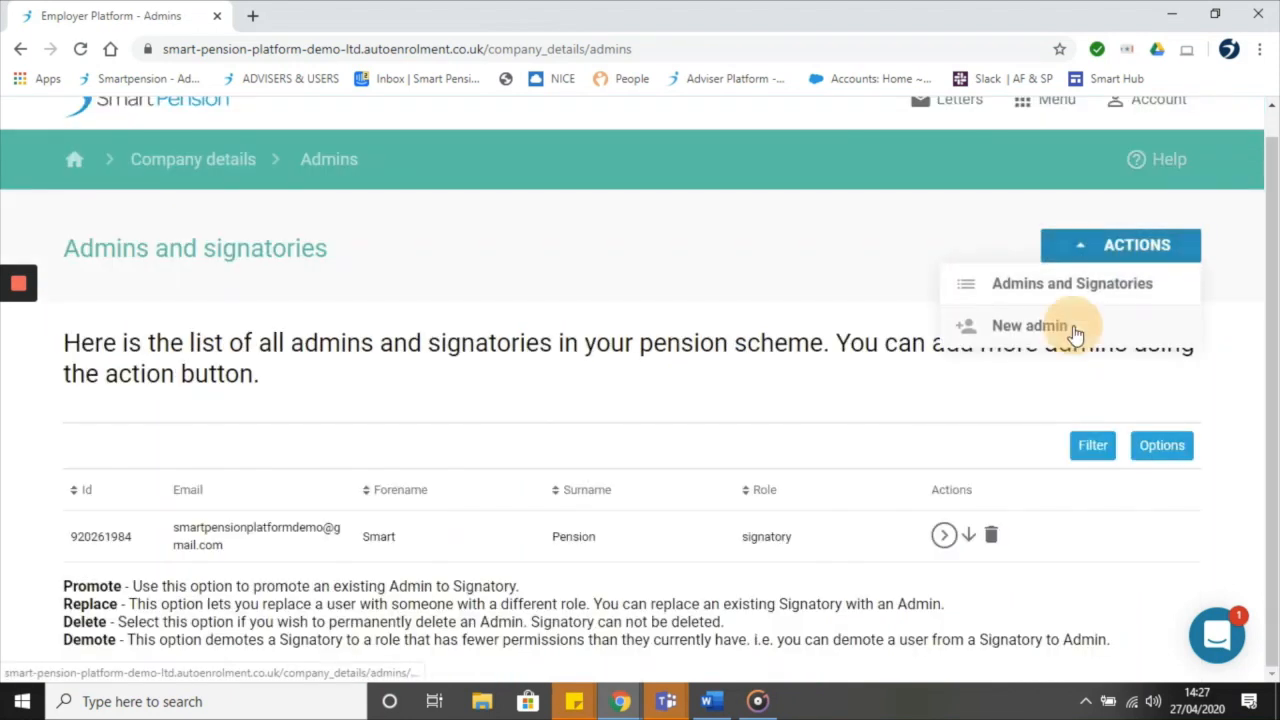
pyautogui.click(1030, 324)
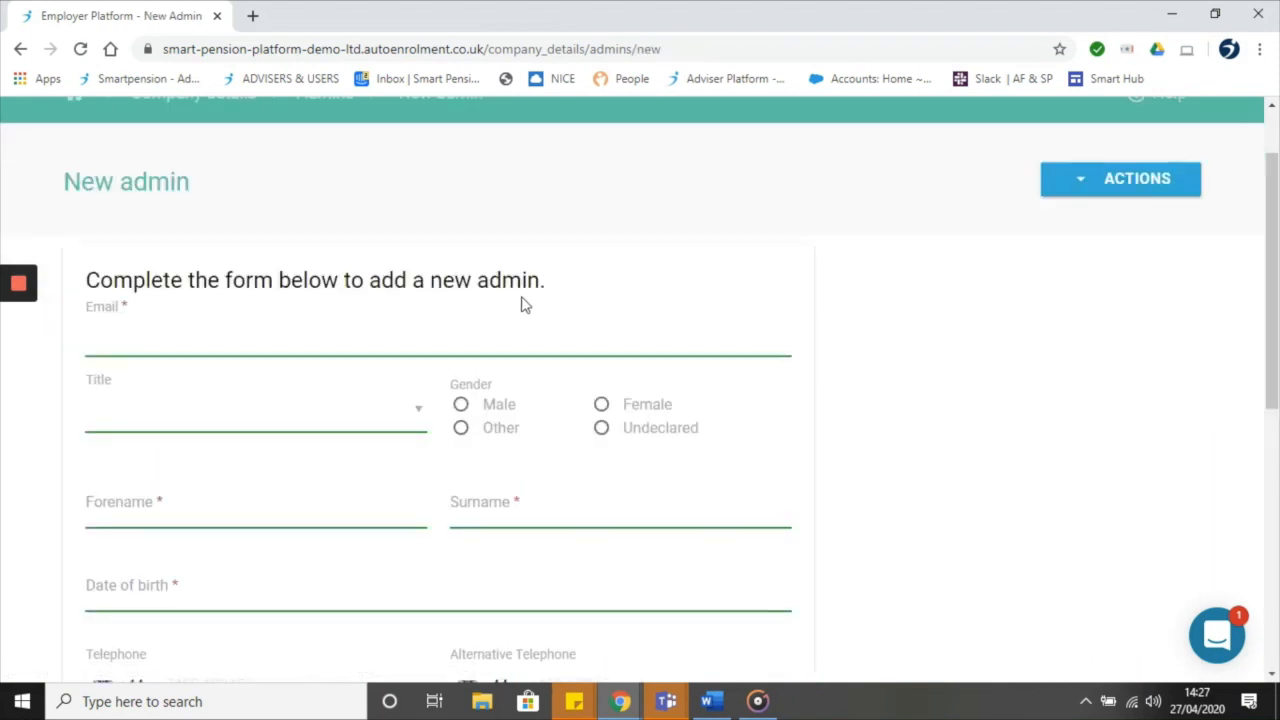
pyautogui.scroll(-3)
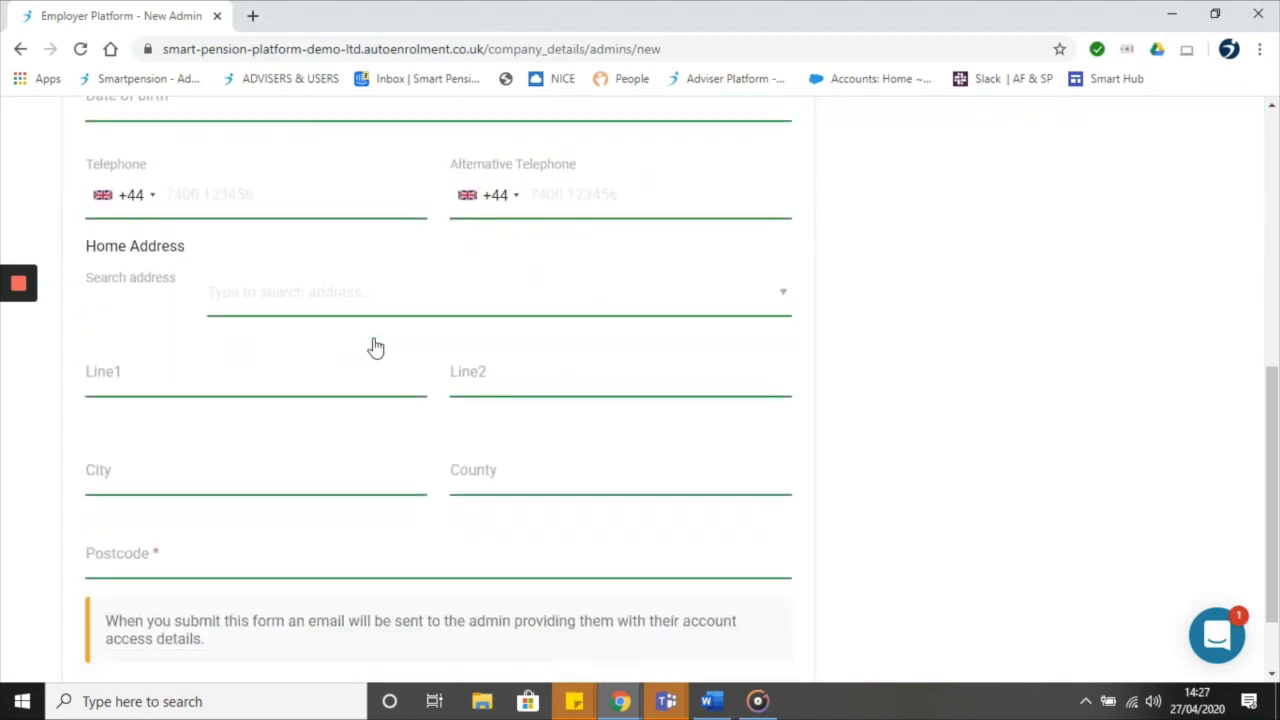
pyautogui.scroll(-3)
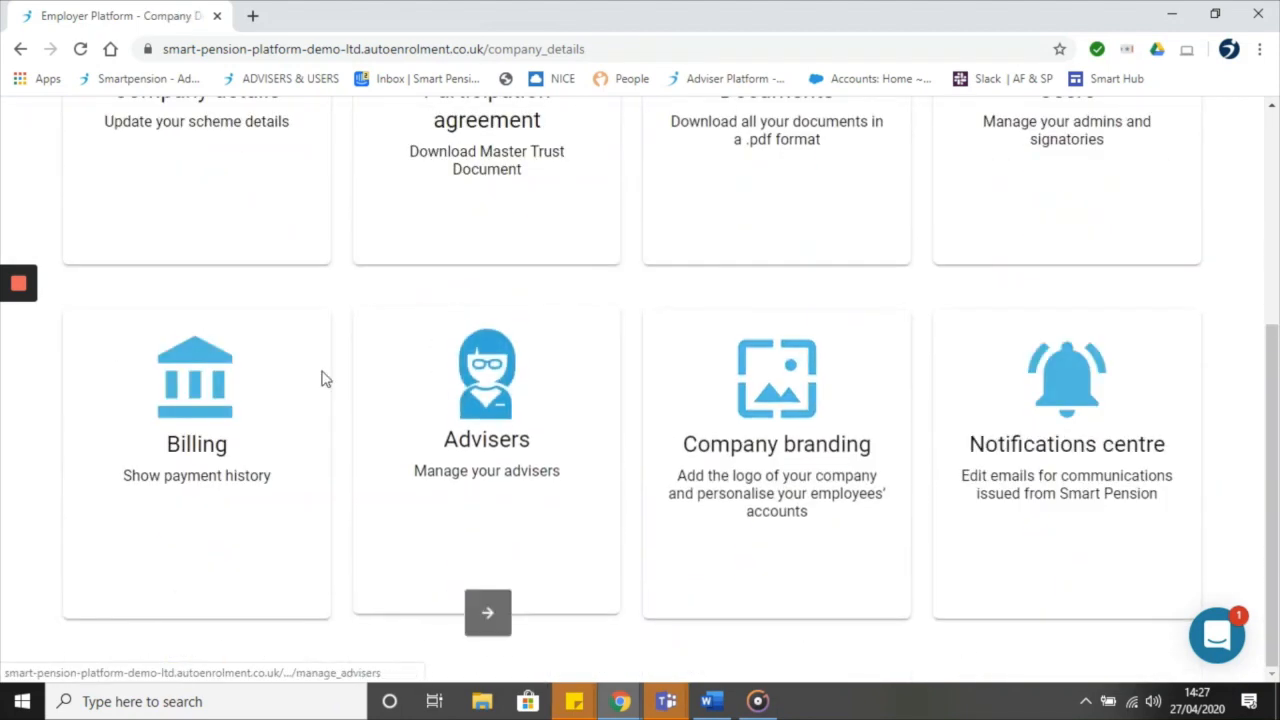
pyautogui.moveTo(292, 414)
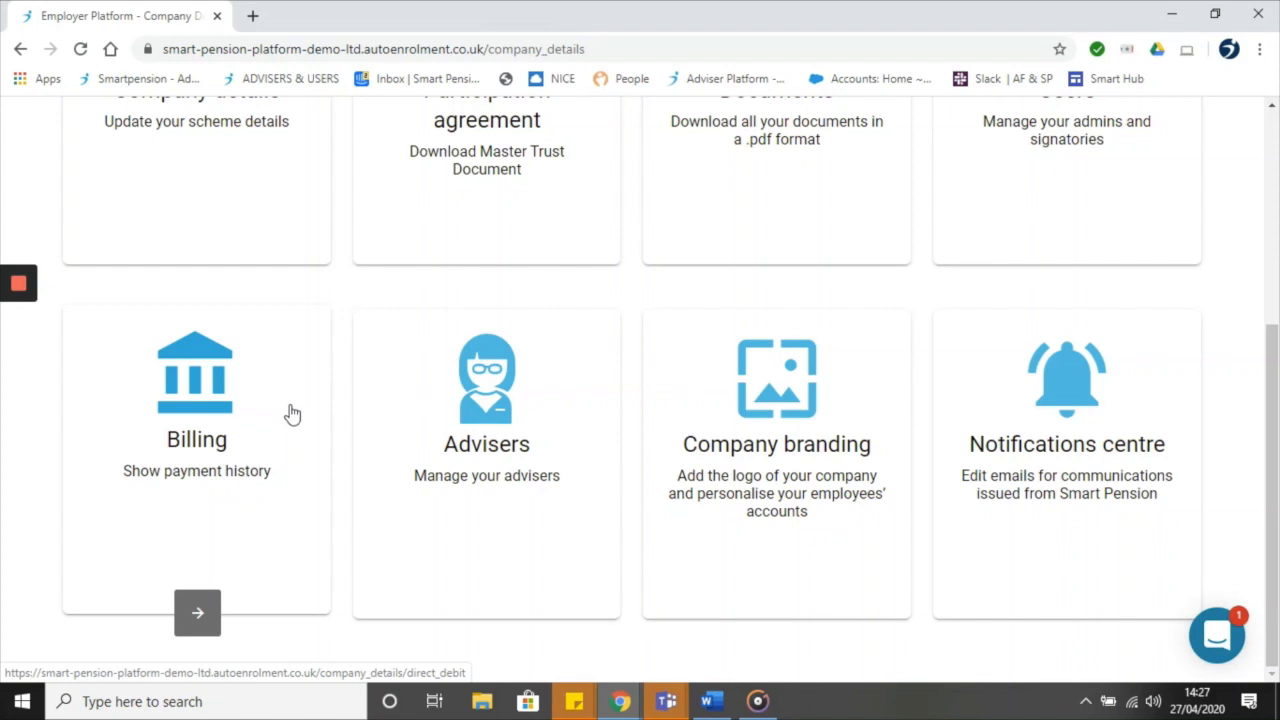
pyautogui.moveTo(512, 396)
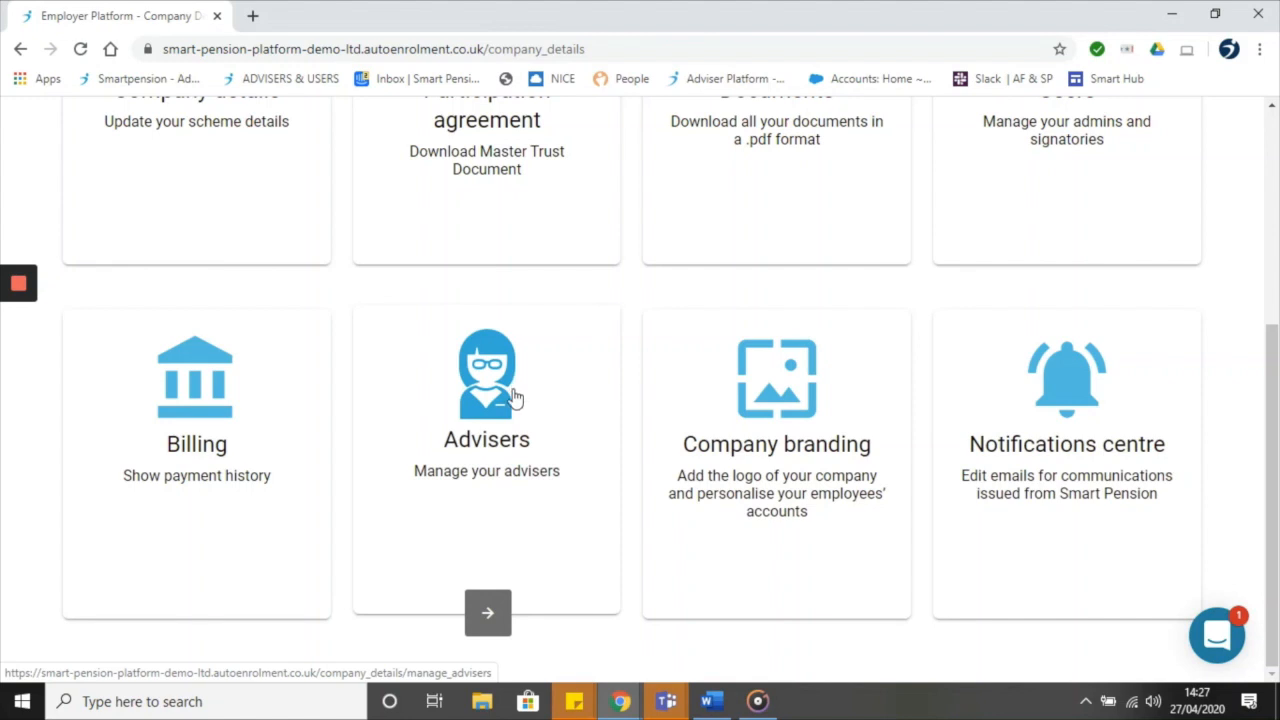
pyautogui.moveTo(532, 430)
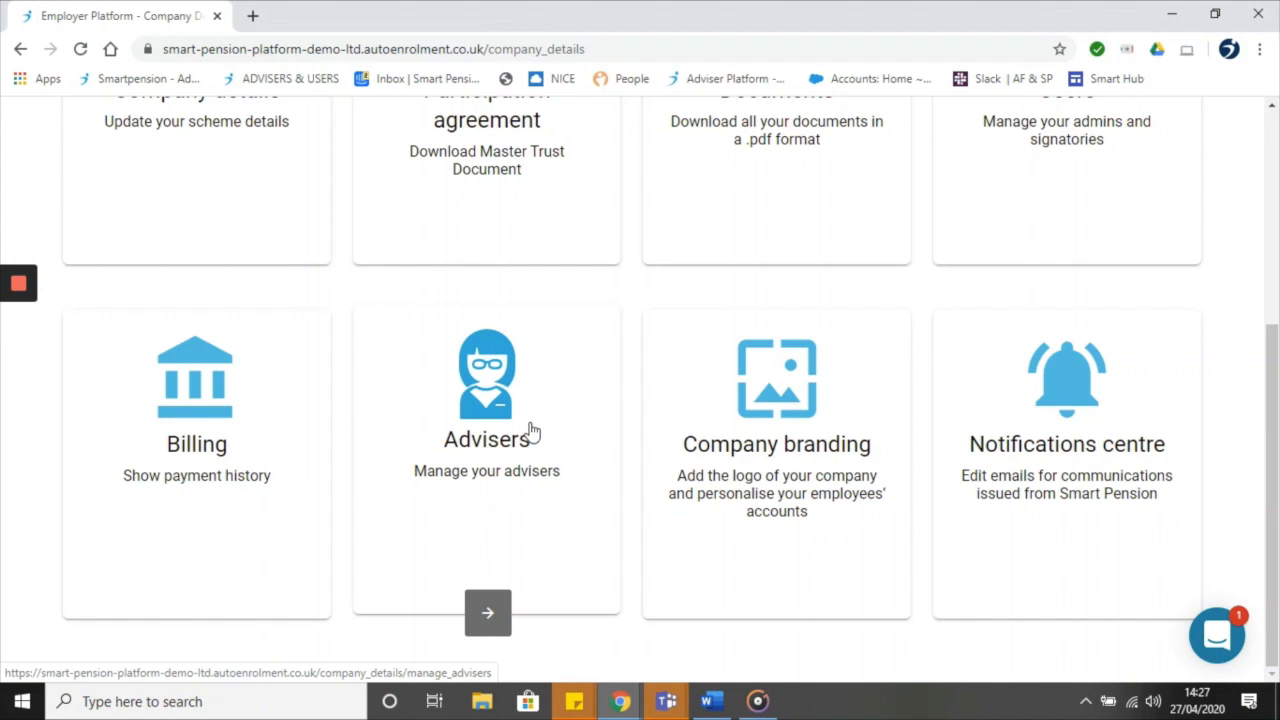
pyautogui.moveTo(476, 500)
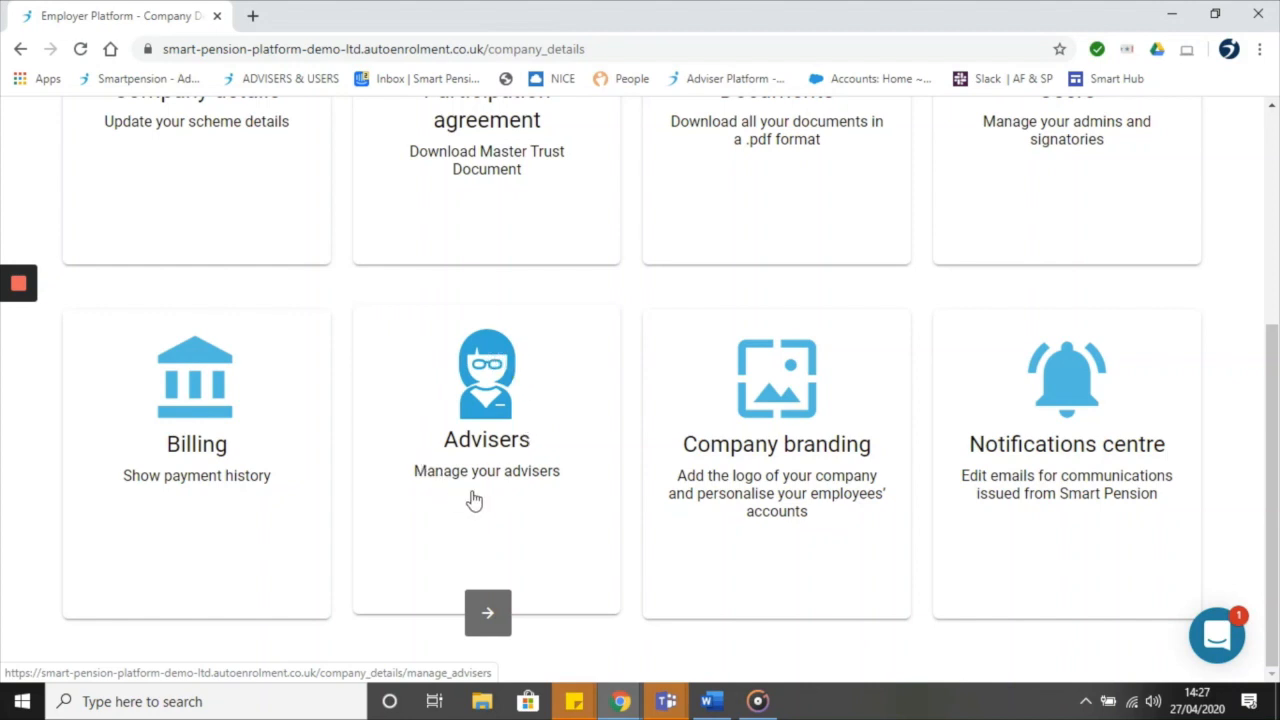
pyautogui.moveTo(538, 456)
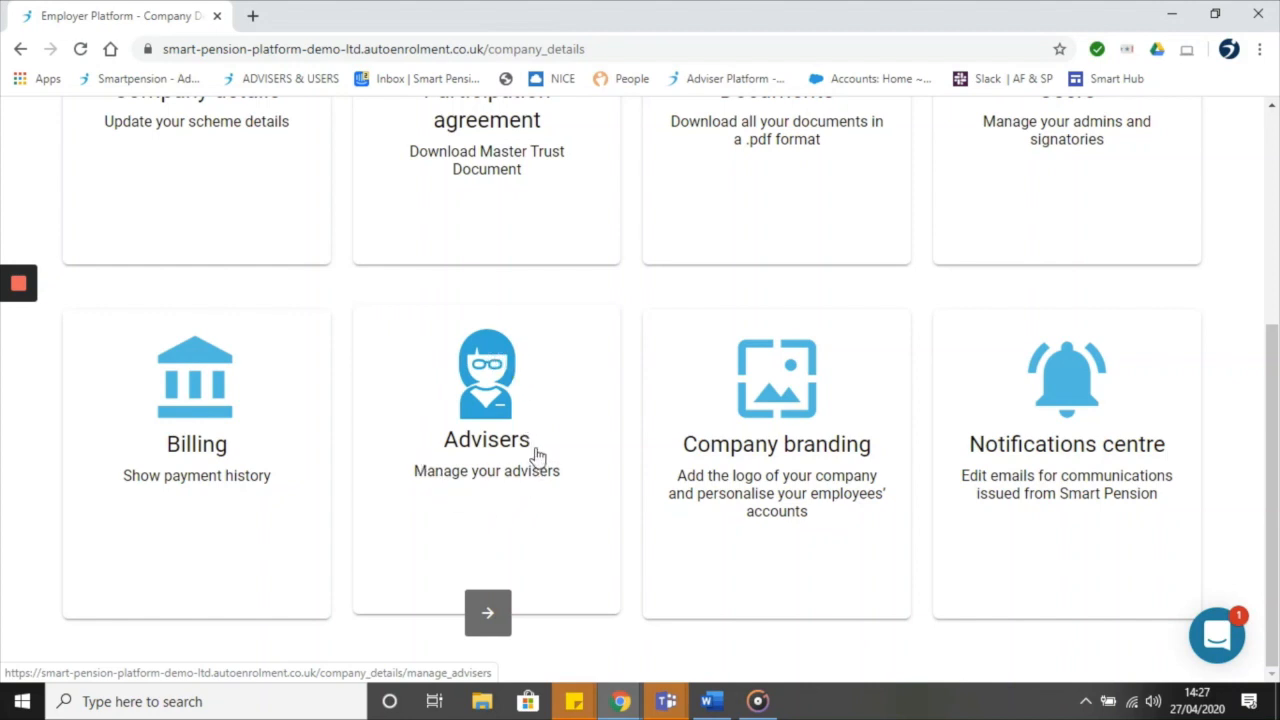
# Enter the Advisers section from its card on the Company details overview.
pyautogui.click(486, 440)
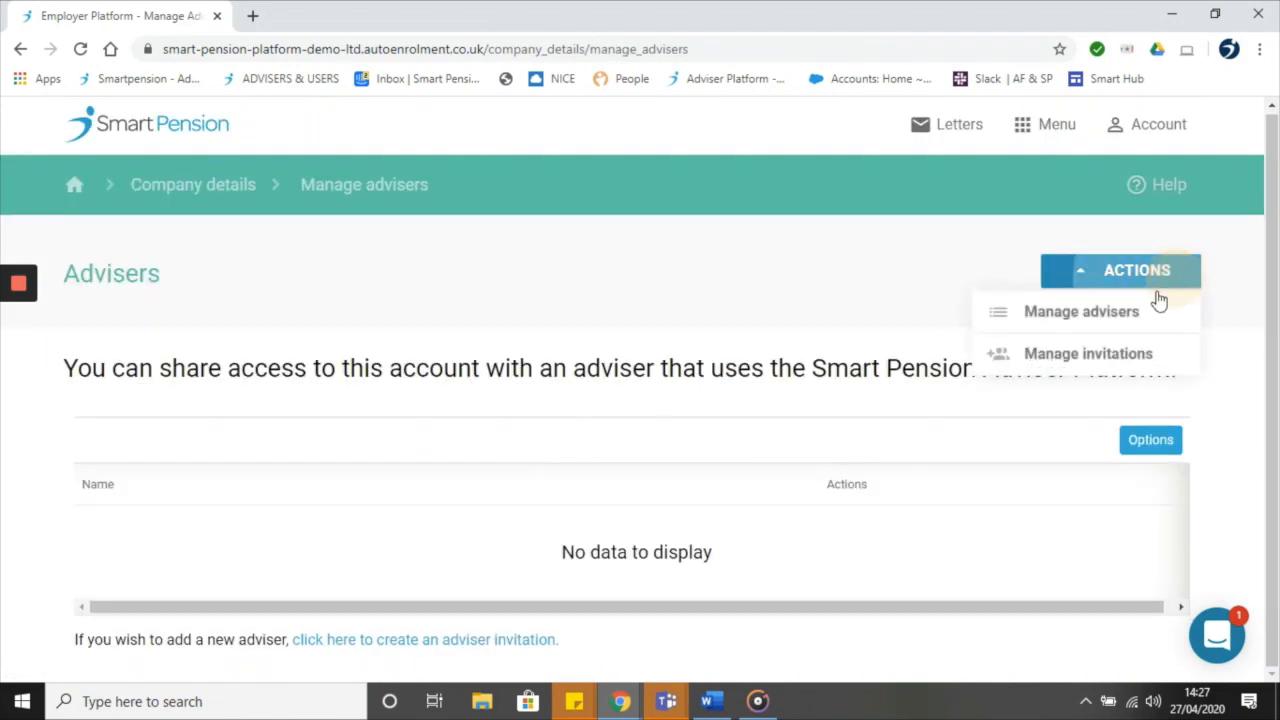
# Review the Adviser Invitations list of unaccepted invitations via Manage invitations.
pyautogui.click(1088, 352)
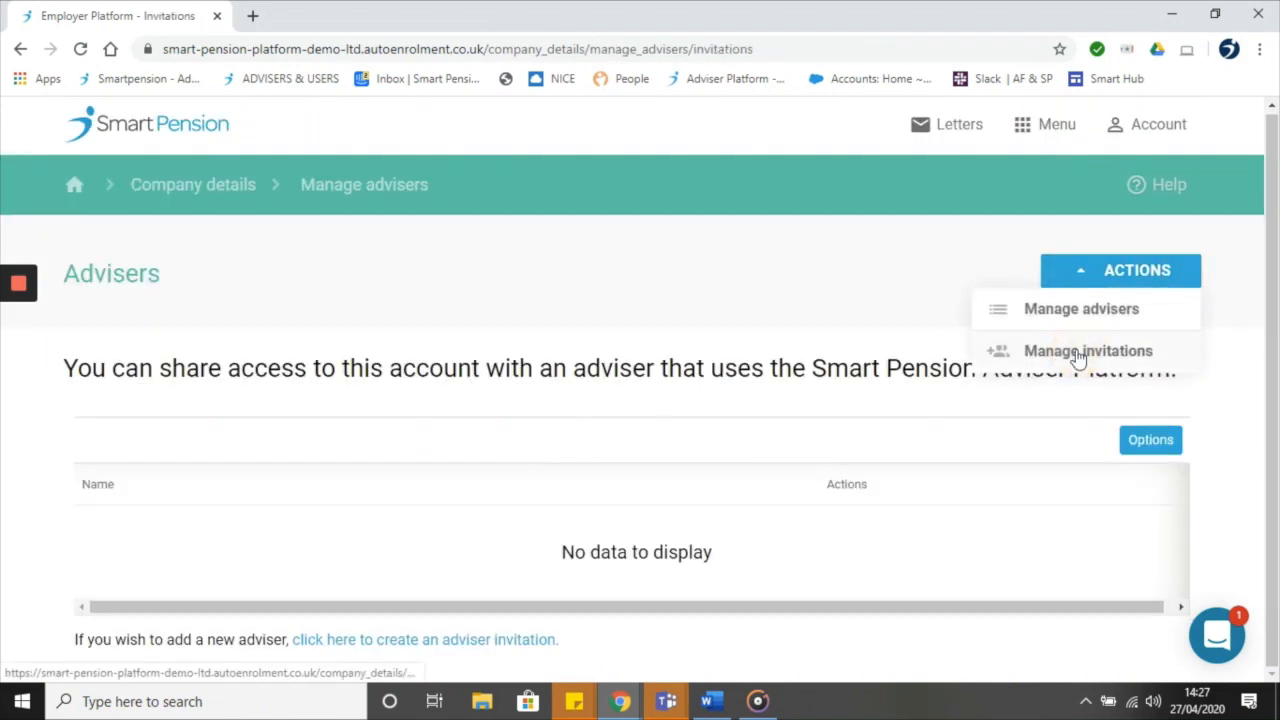
pyautogui.click(1088, 350)
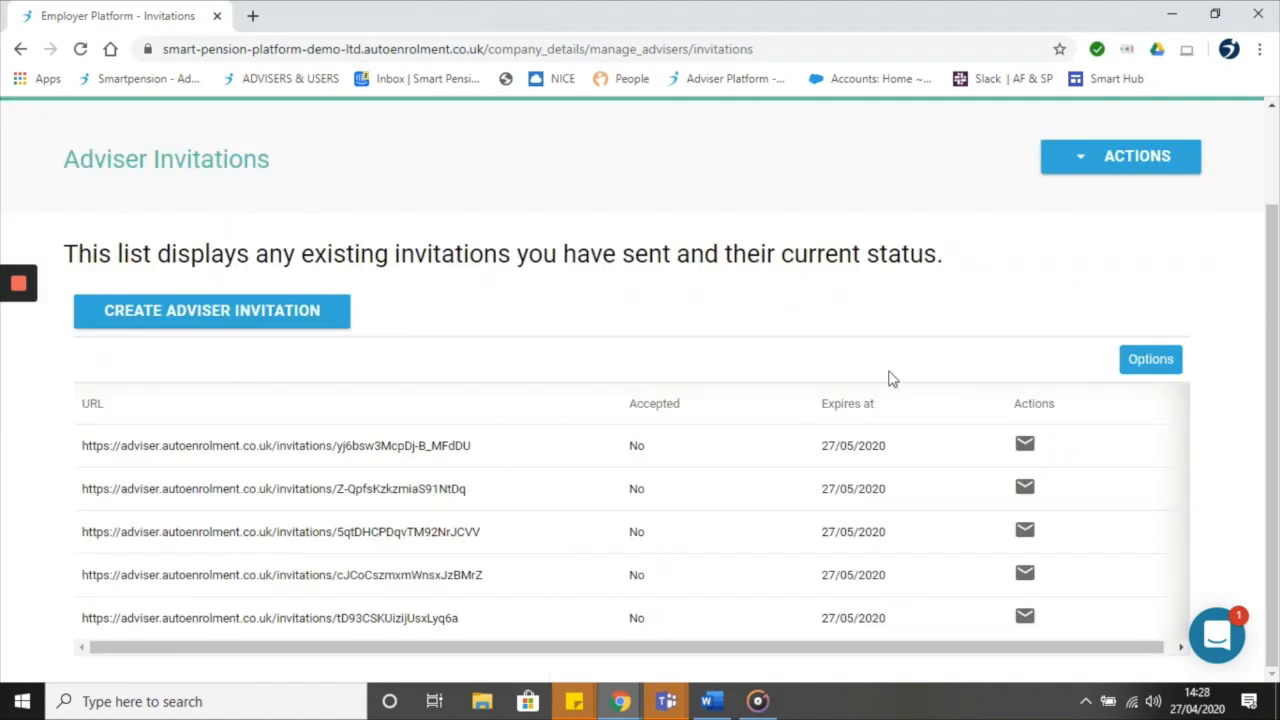
pyautogui.moveTo(212, 312)
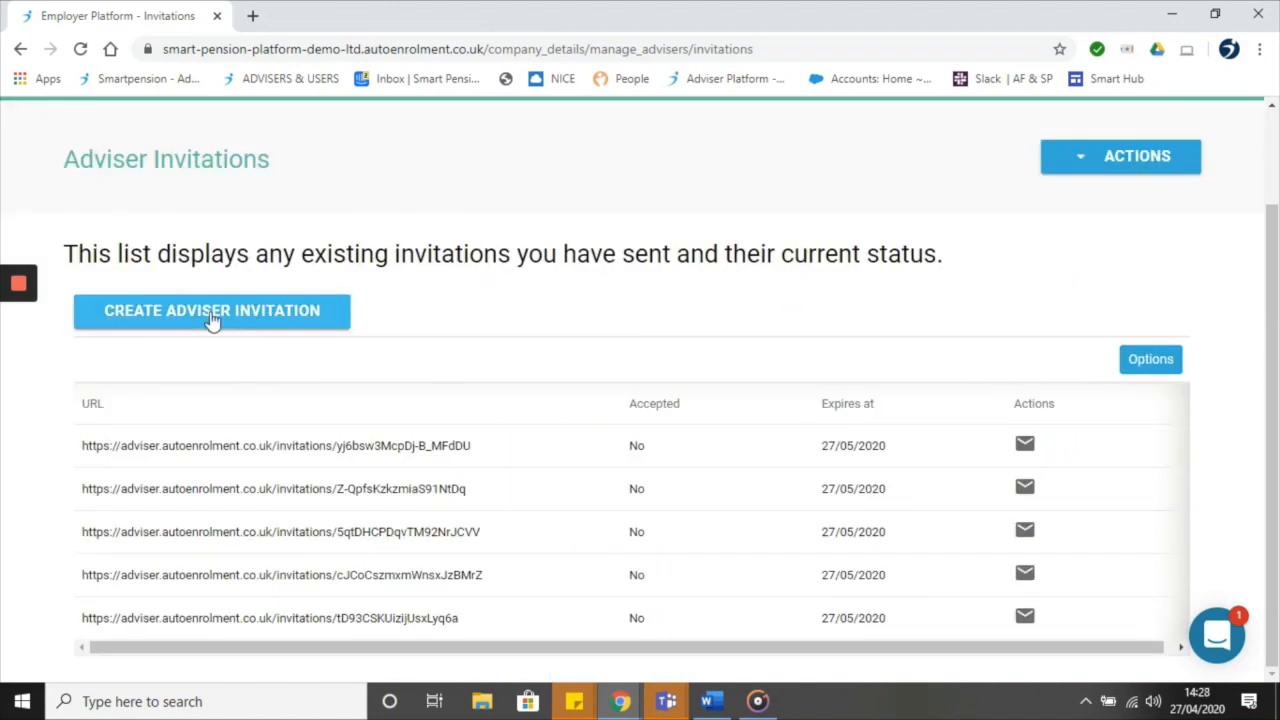
pyautogui.moveTo(220, 530)
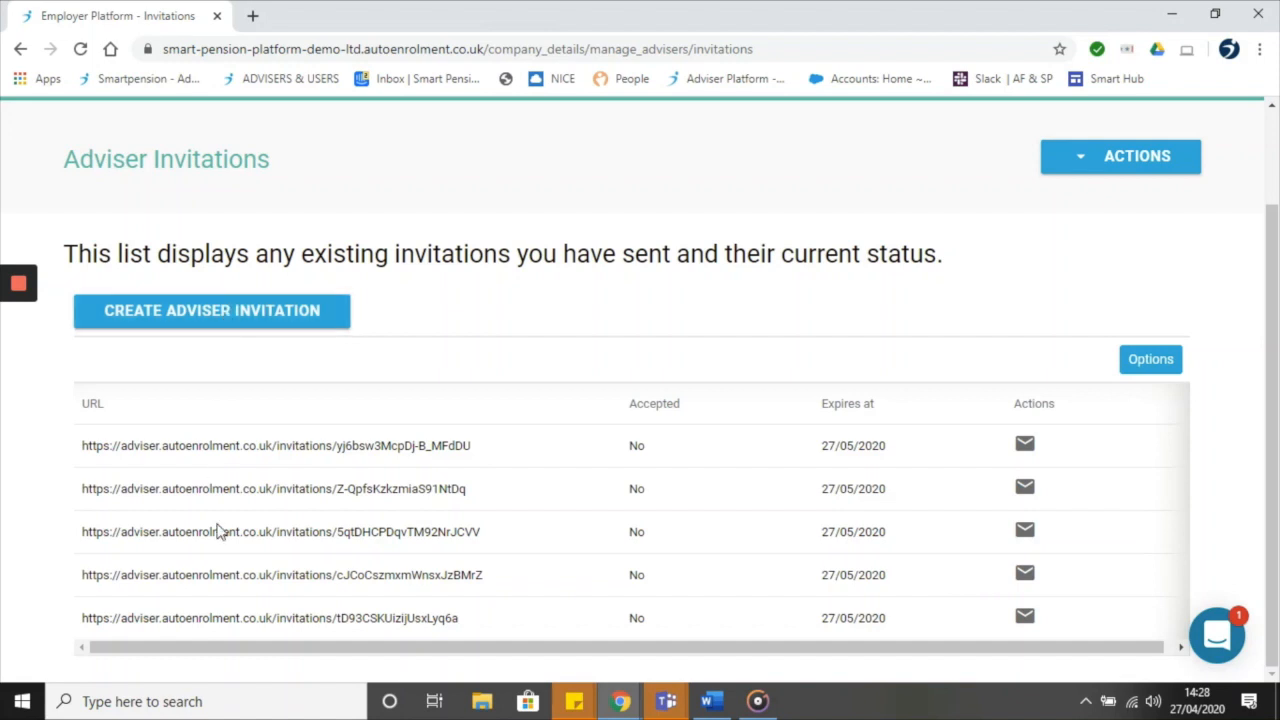
pyautogui.moveTo(1024, 618)
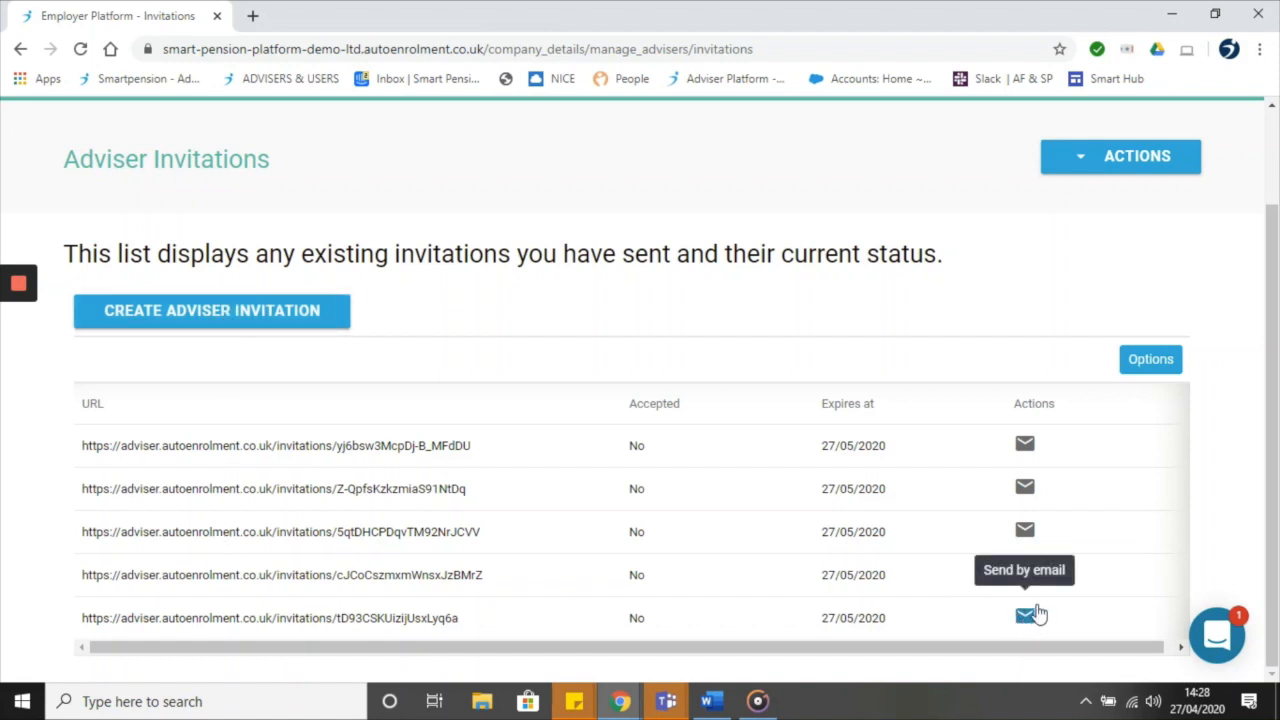
pyautogui.moveTo(1024, 618)
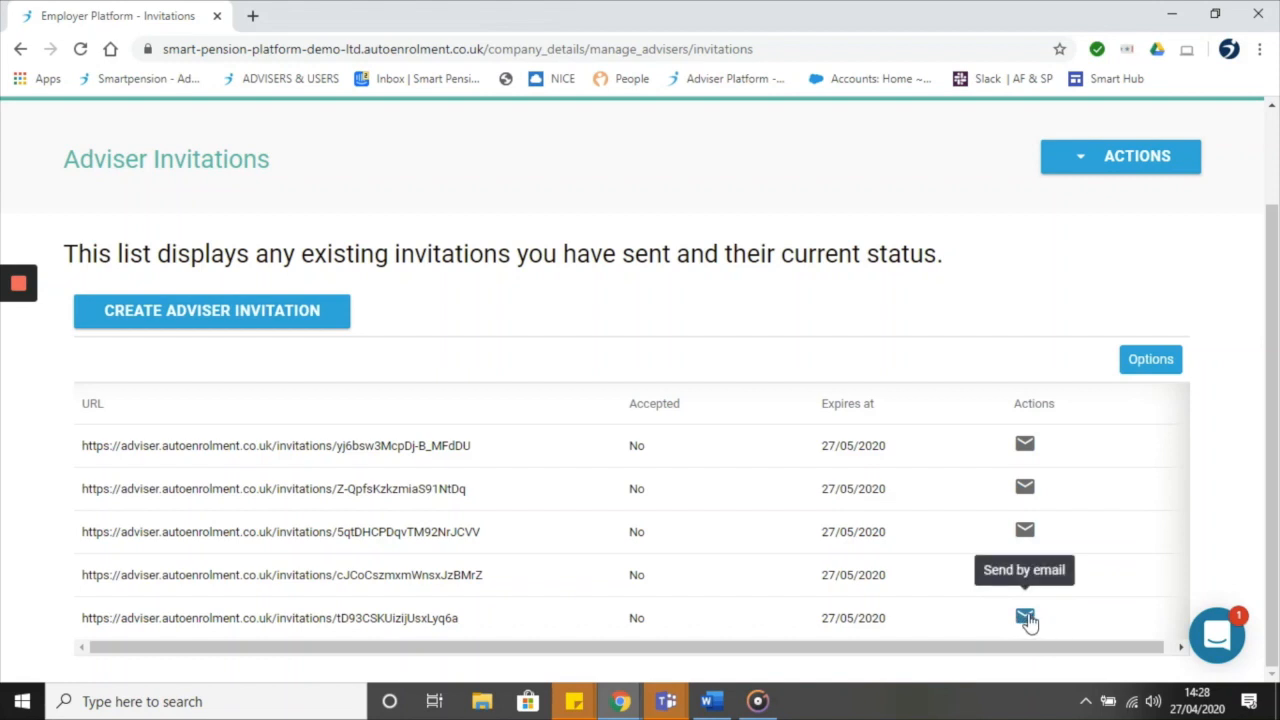
pyautogui.scroll(3)
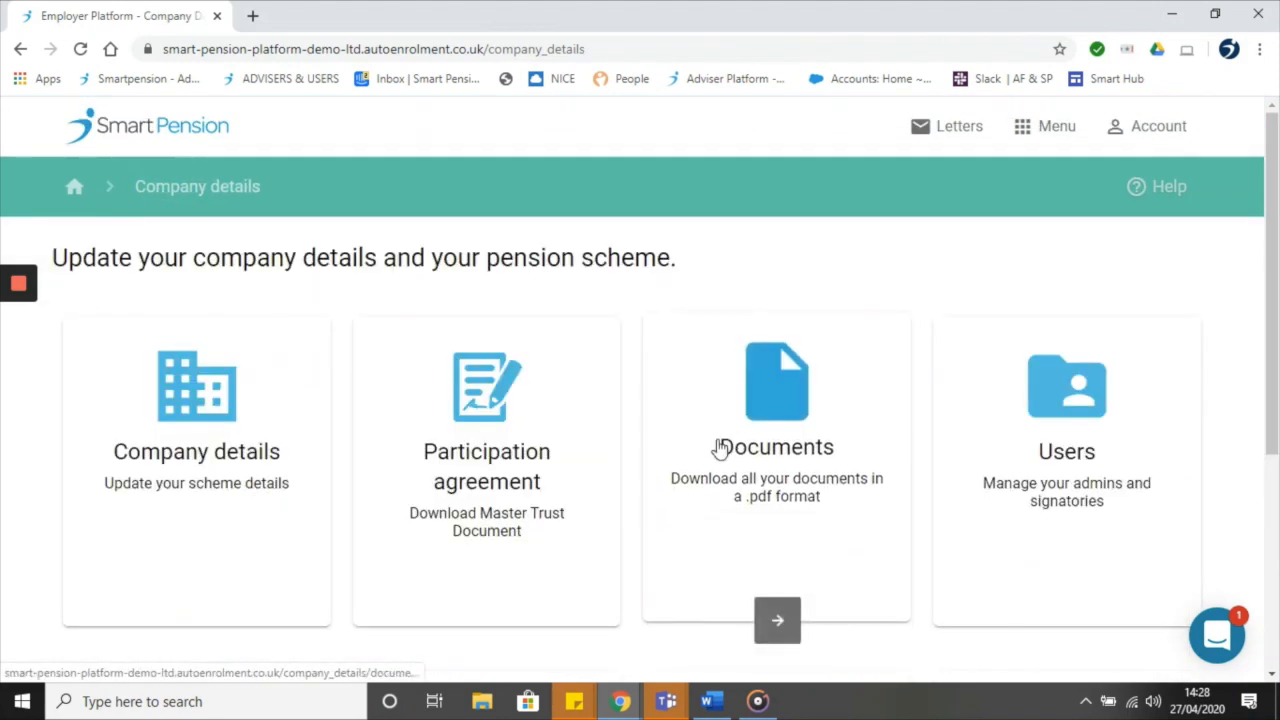
# Reveal the lower Company details tiles including Company branding and Notifications centre.
pyautogui.scroll(-3)
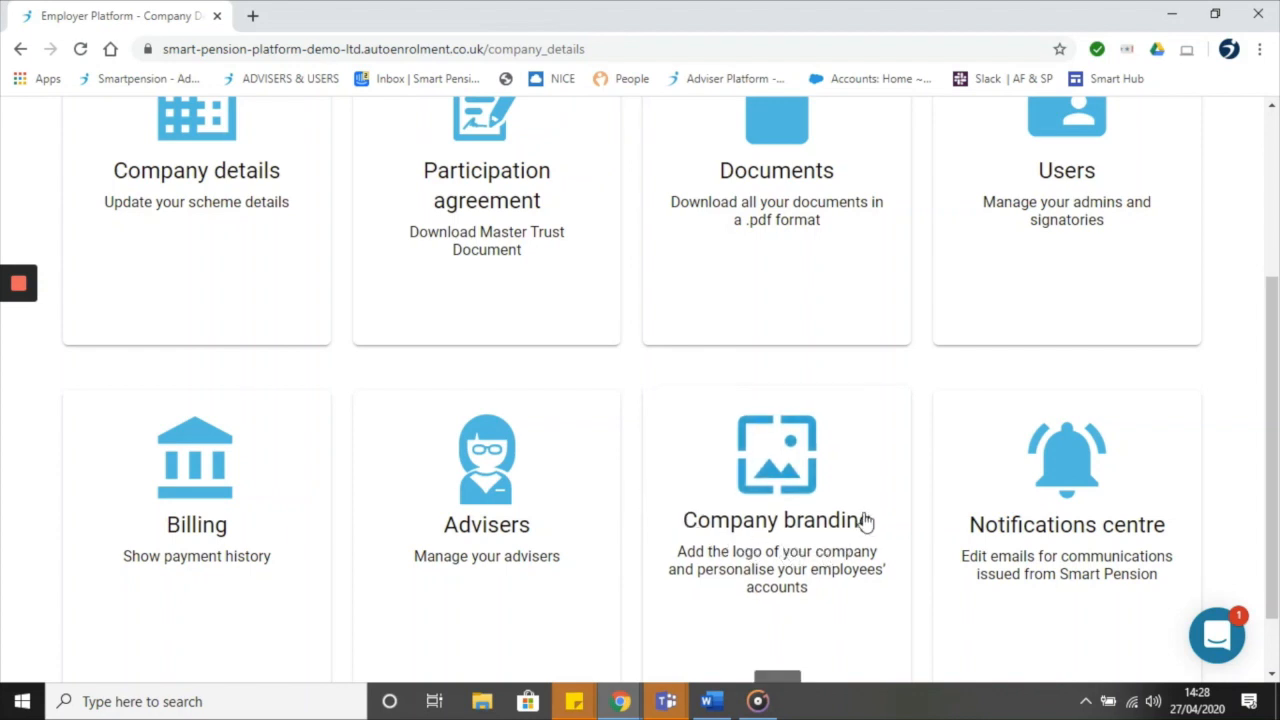
pyautogui.moveTo(868, 510)
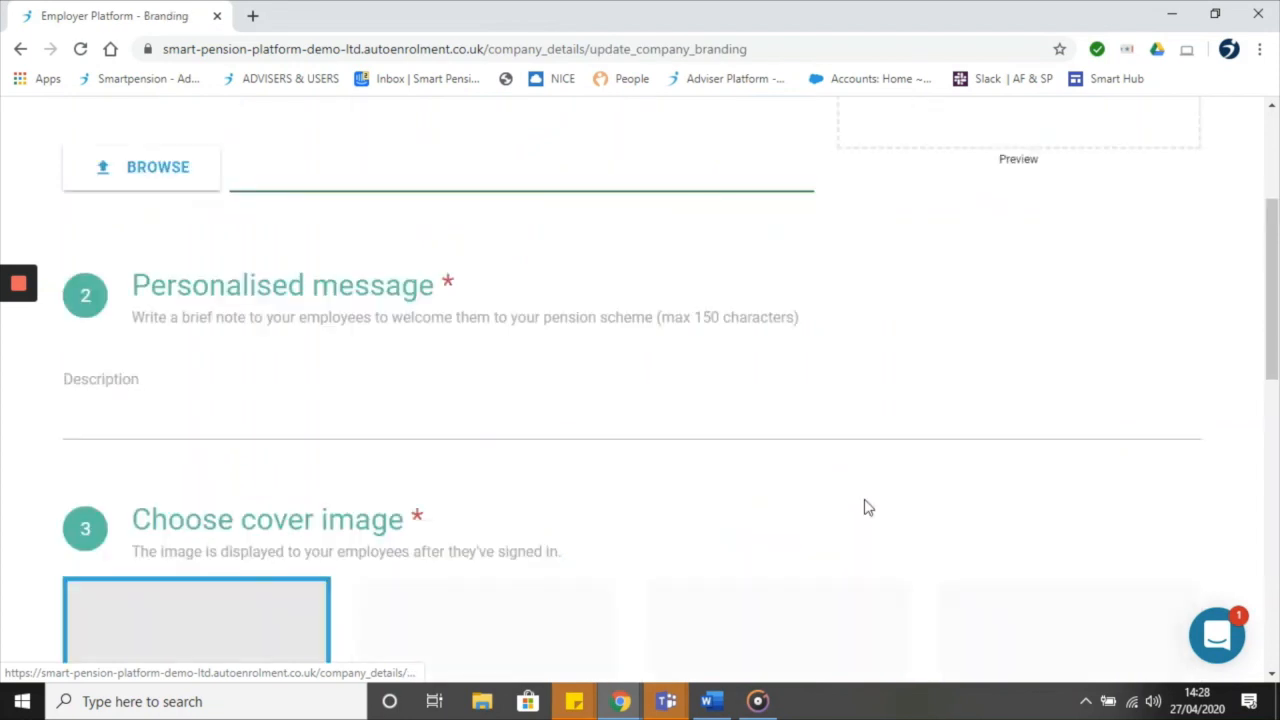
# Review the branding logo, message and cover image options, then enter the Notifications centre.
pyautogui.scroll(3)
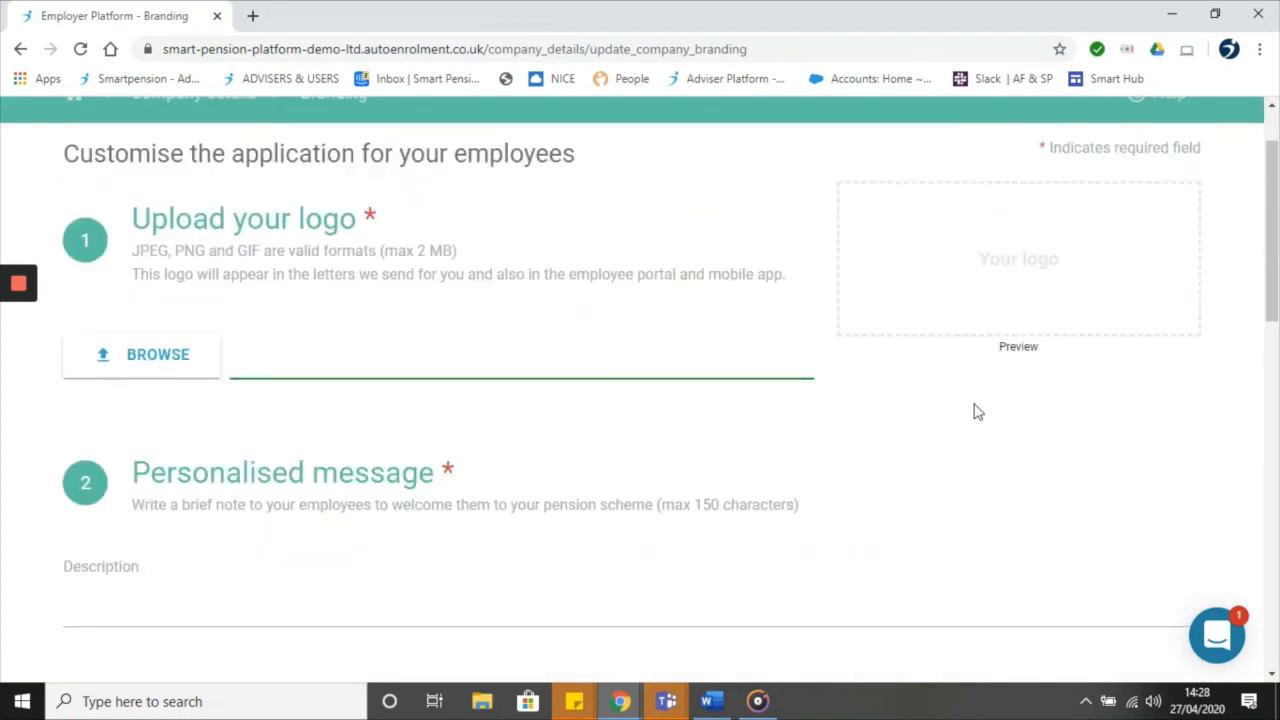
pyautogui.moveTo(1008, 260)
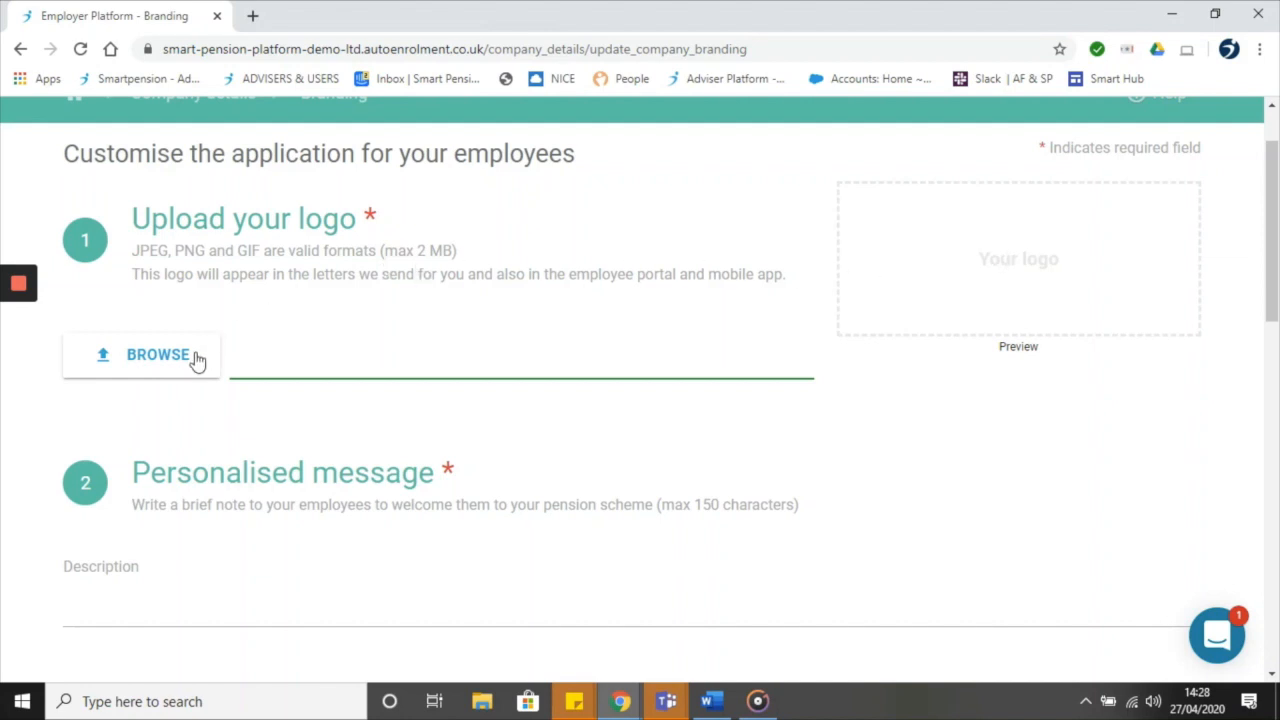
pyautogui.scroll(-3)
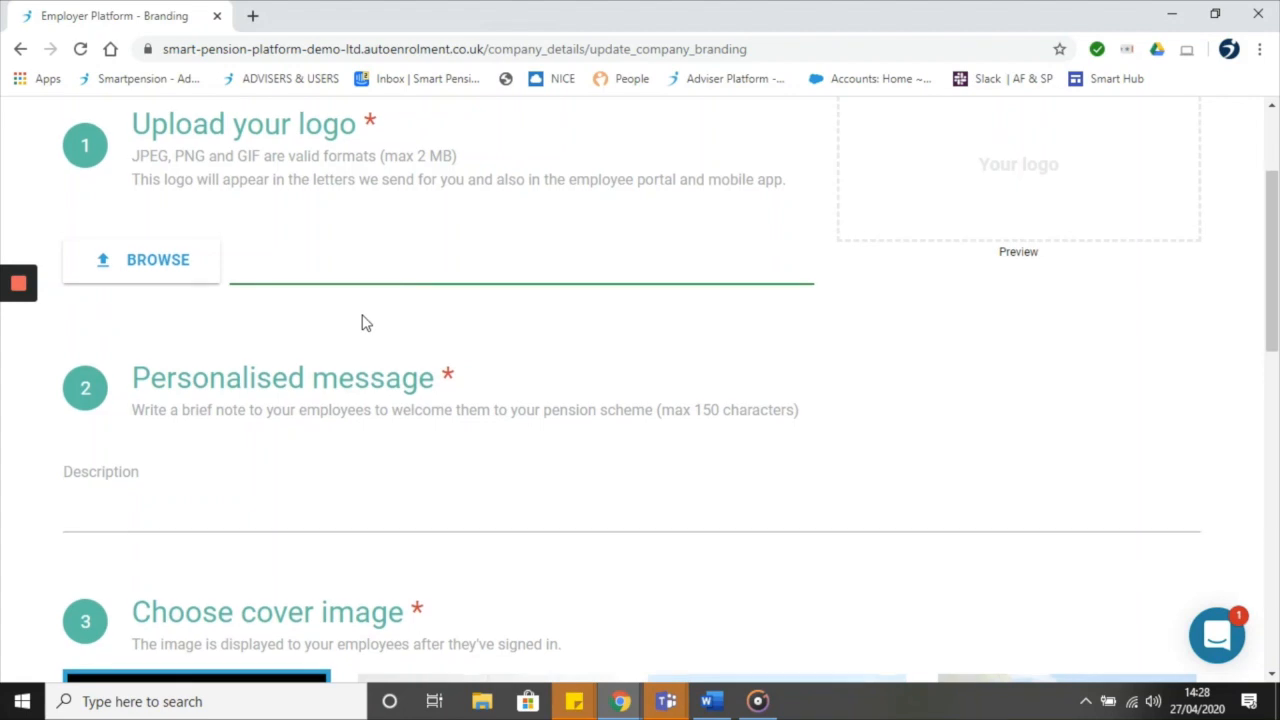
pyautogui.scroll(-3)
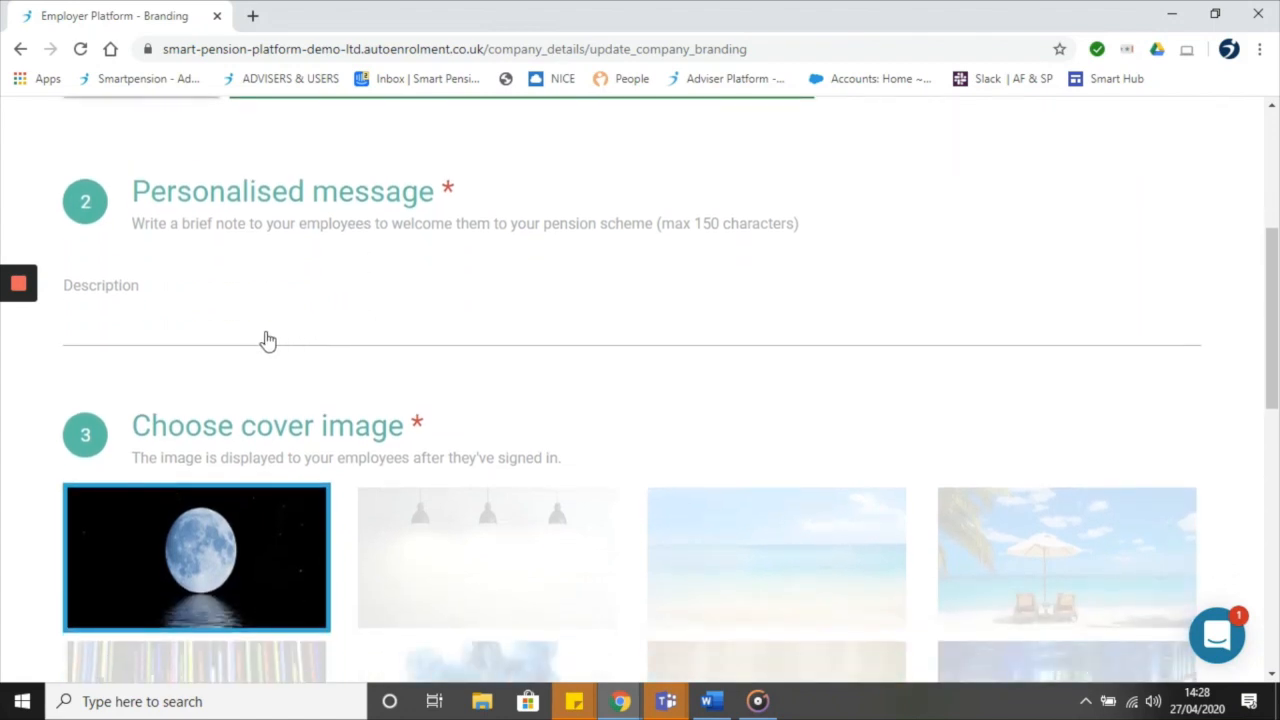
pyautogui.moveTo(512, 336)
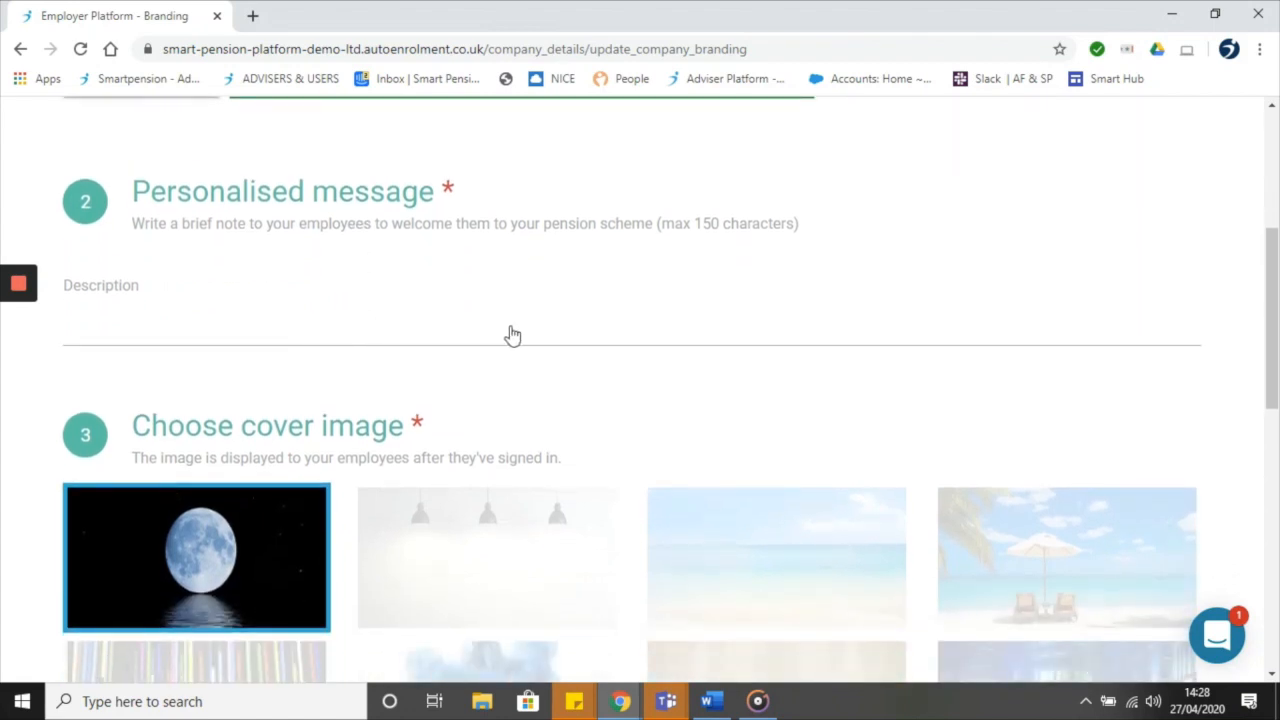
pyautogui.moveTo(570, 334)
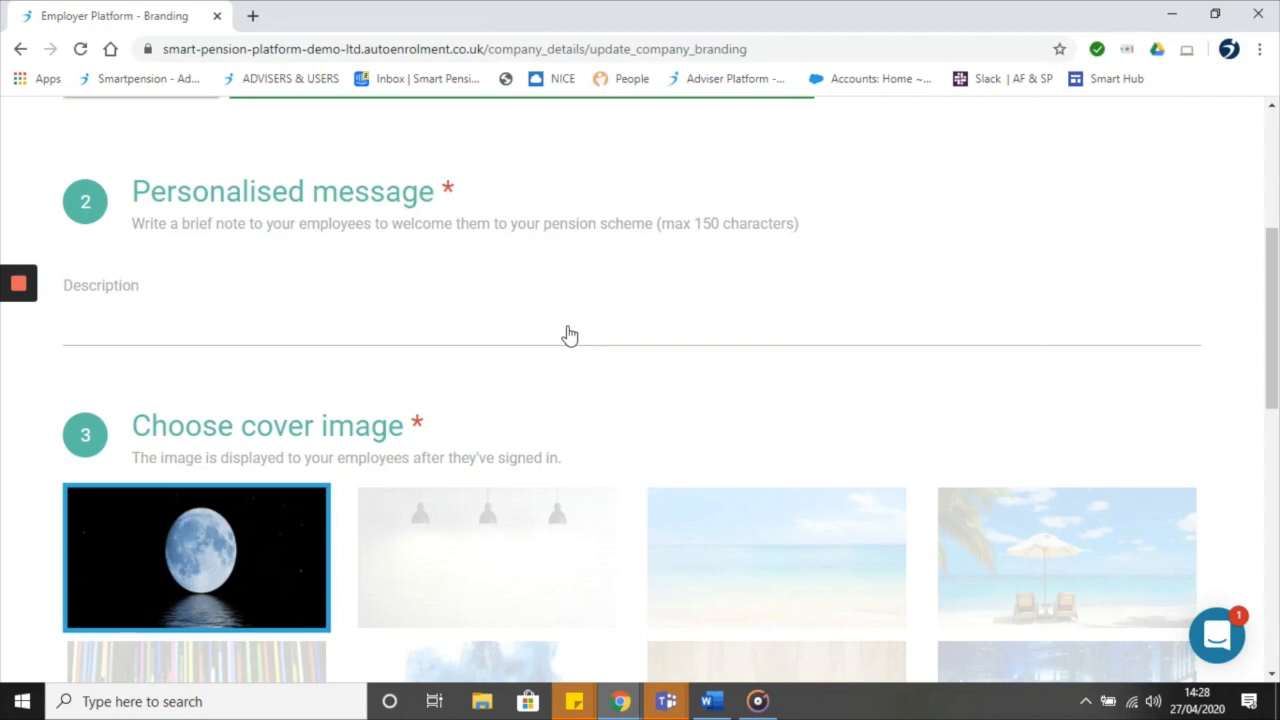
pyautogui.scroll(-3)
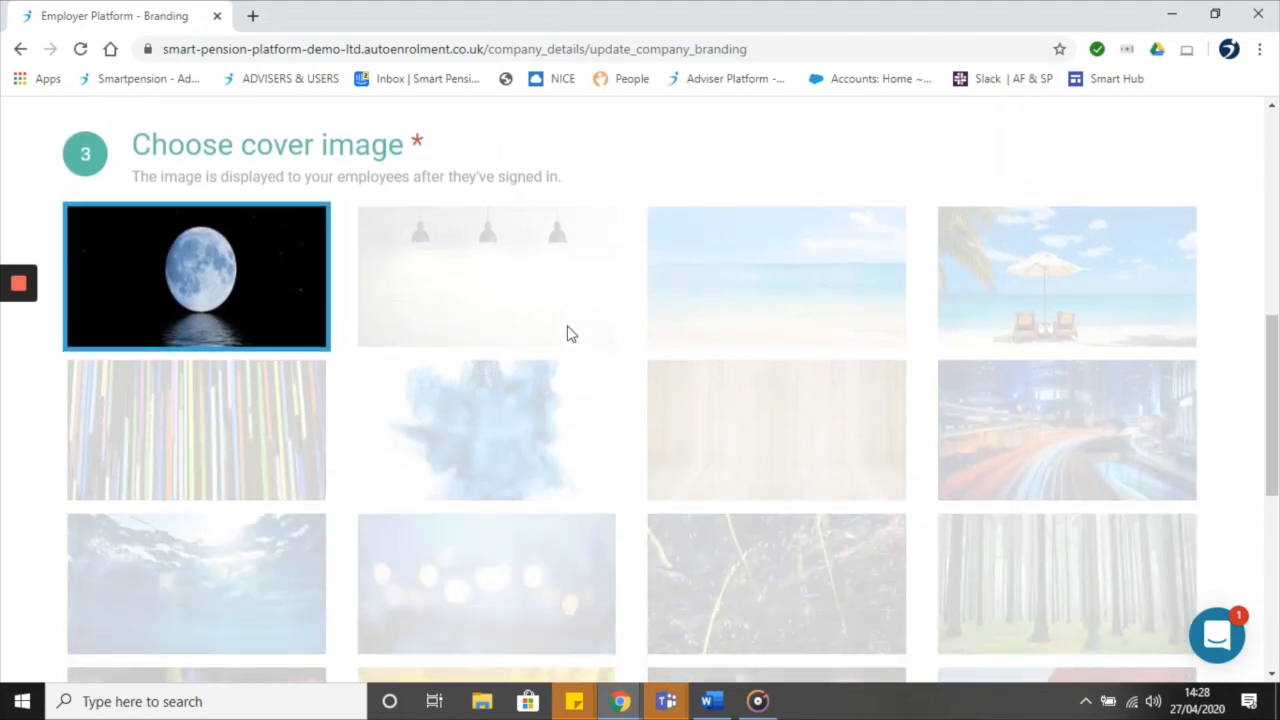
pyautogui.scroll(-3)
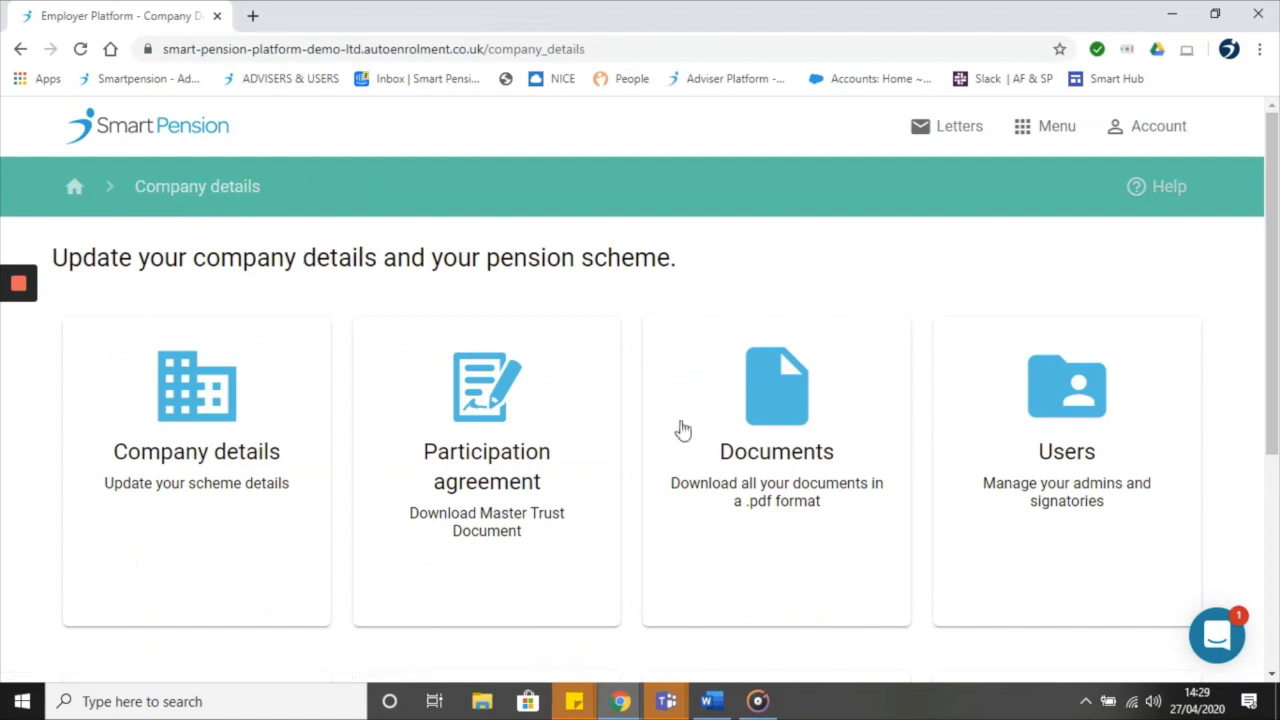
pyautogui.scroll(-3)
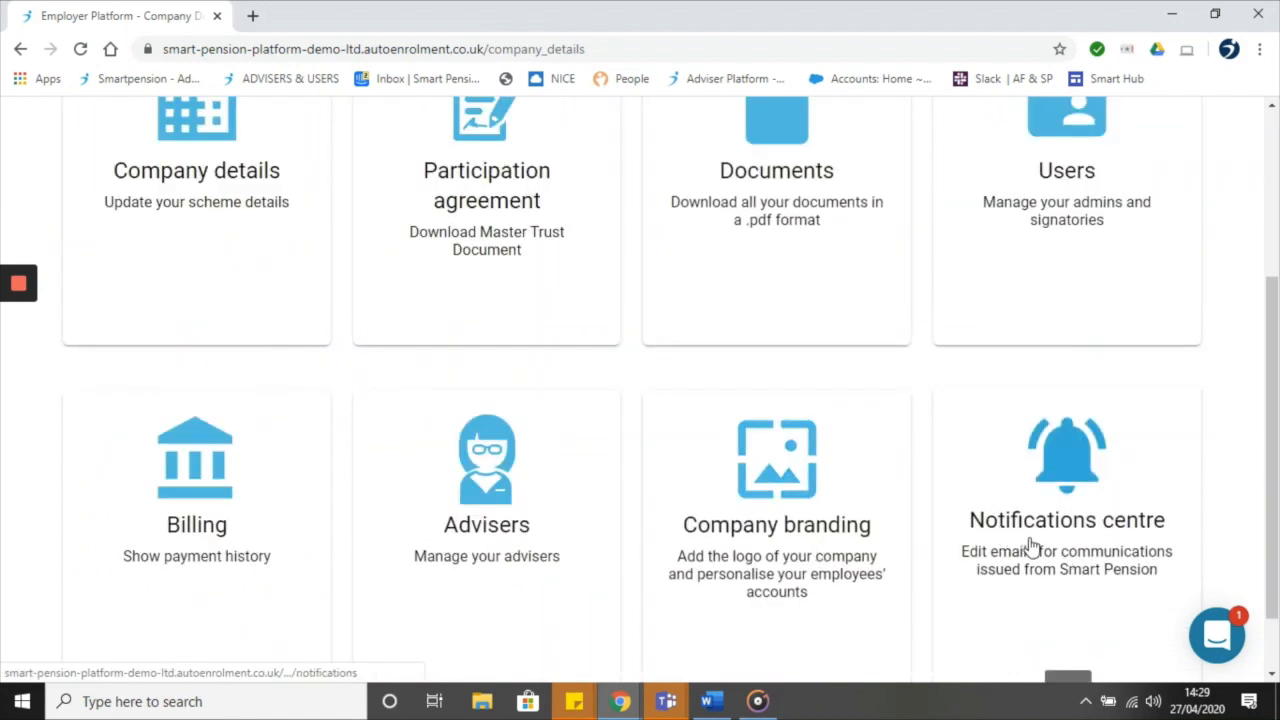
pyautogui.click(1066, 520)
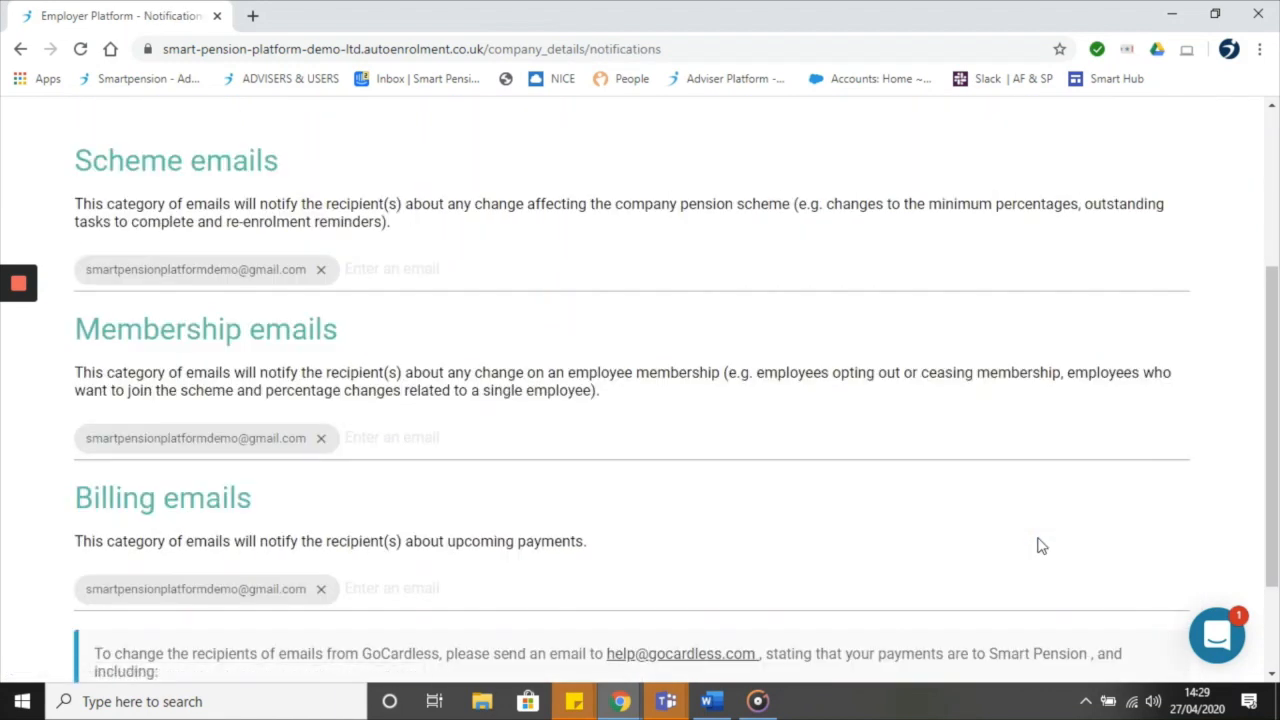
pyautogui.scroll(3)
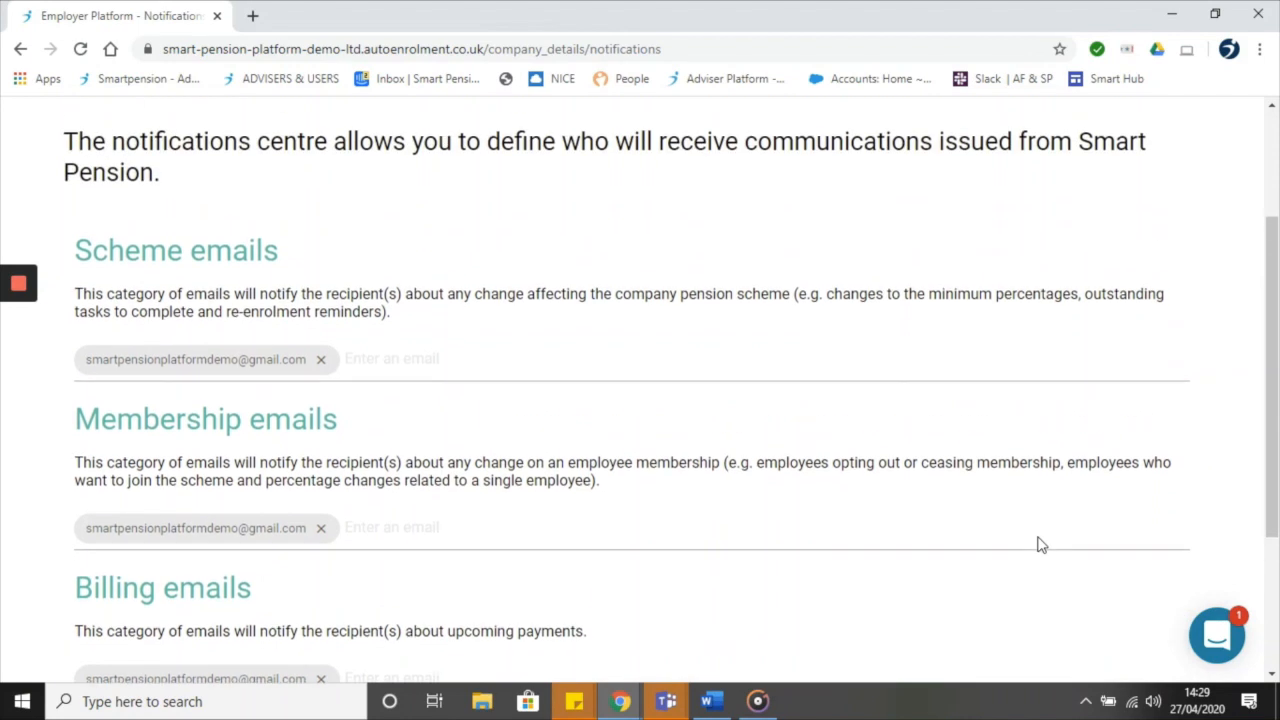
pyautogui.scroll(3)
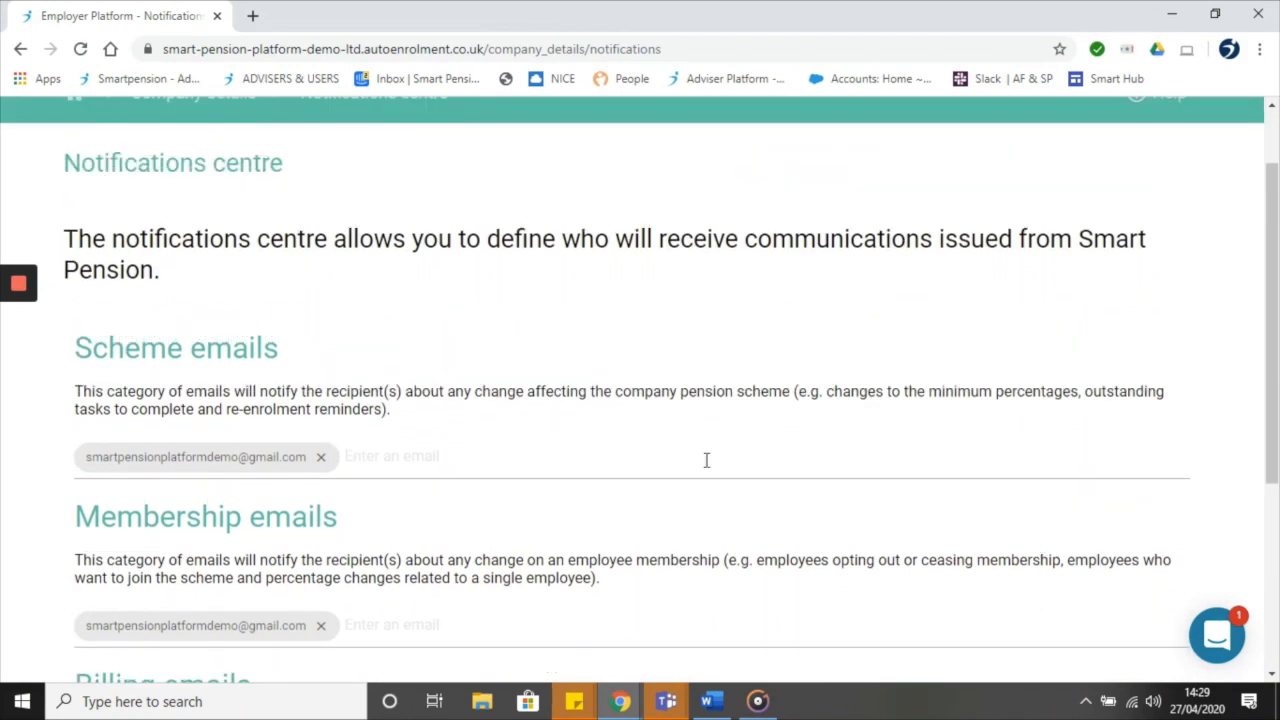
pyautogui.scroll(3)
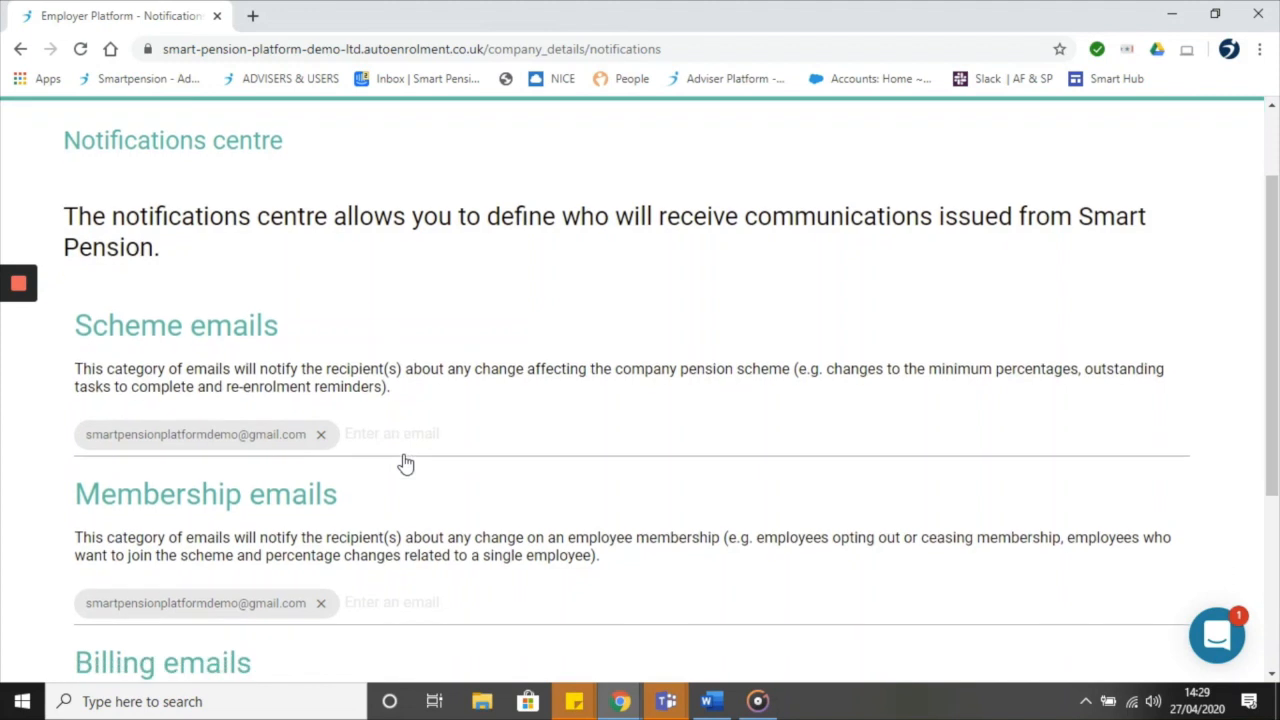
pyautogui.scroll(-3)
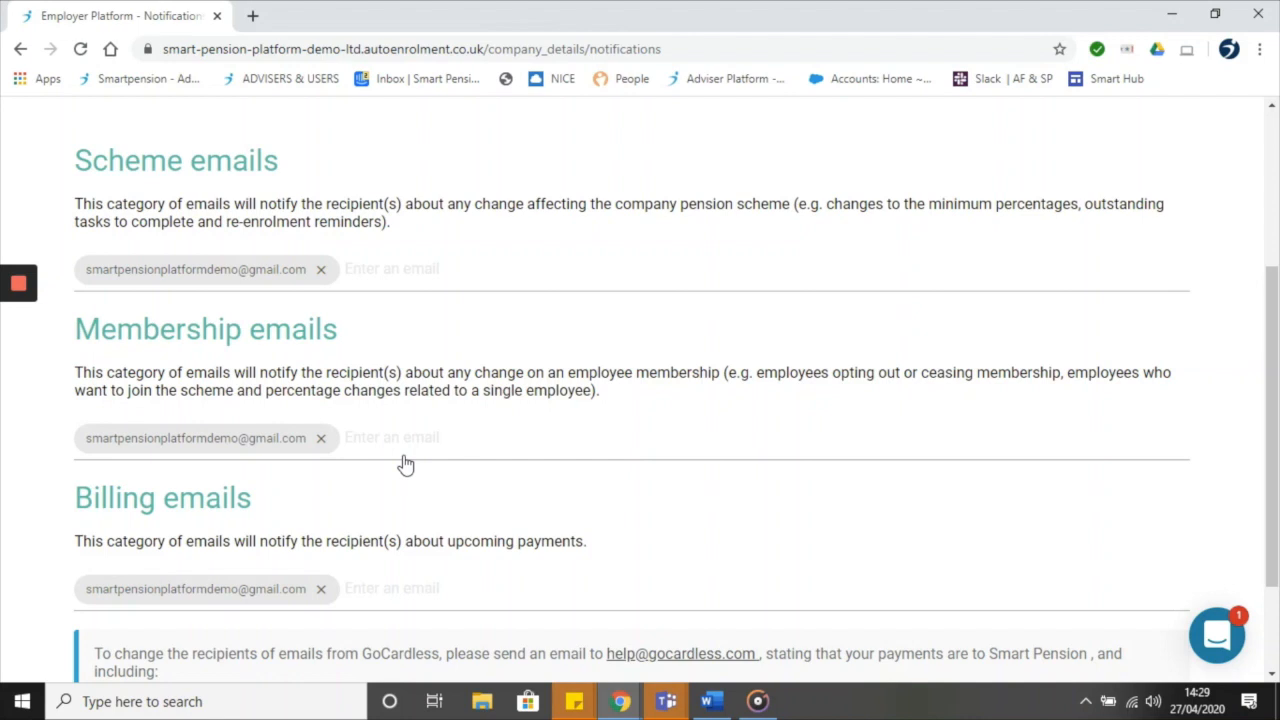
pyautogui.scroll(-3)
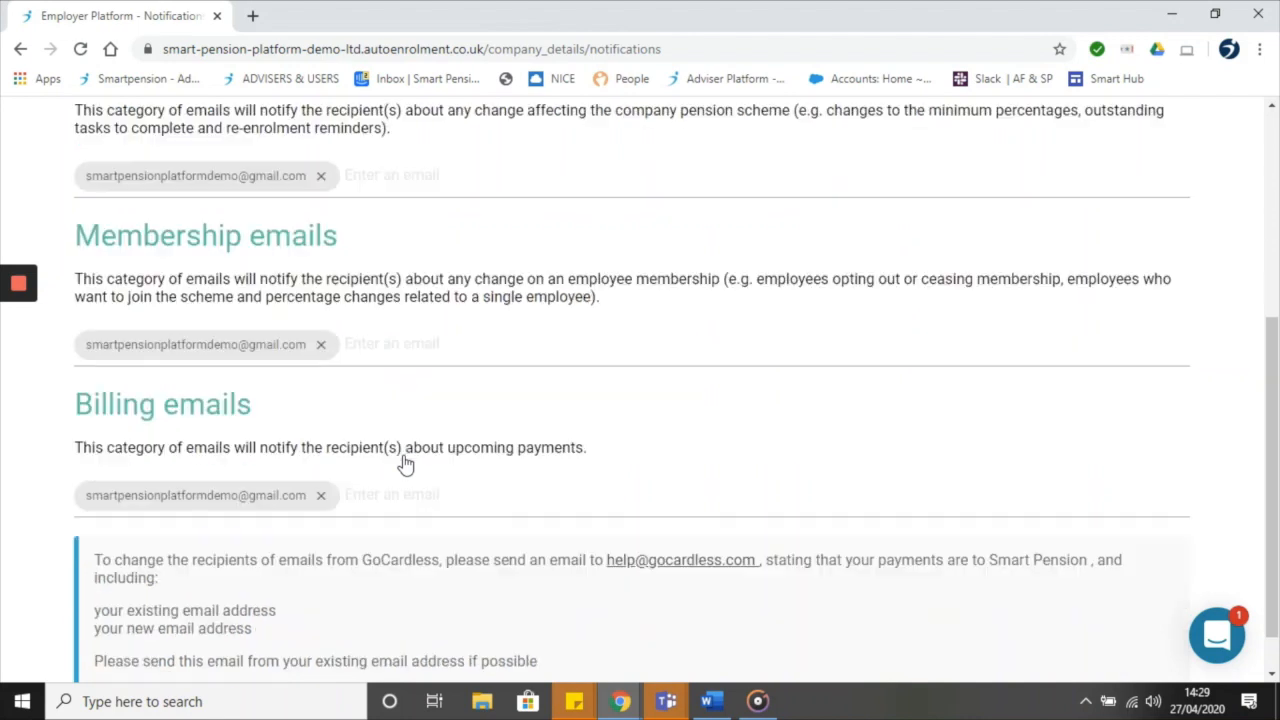
pyautogui.moveTo(418, 472)
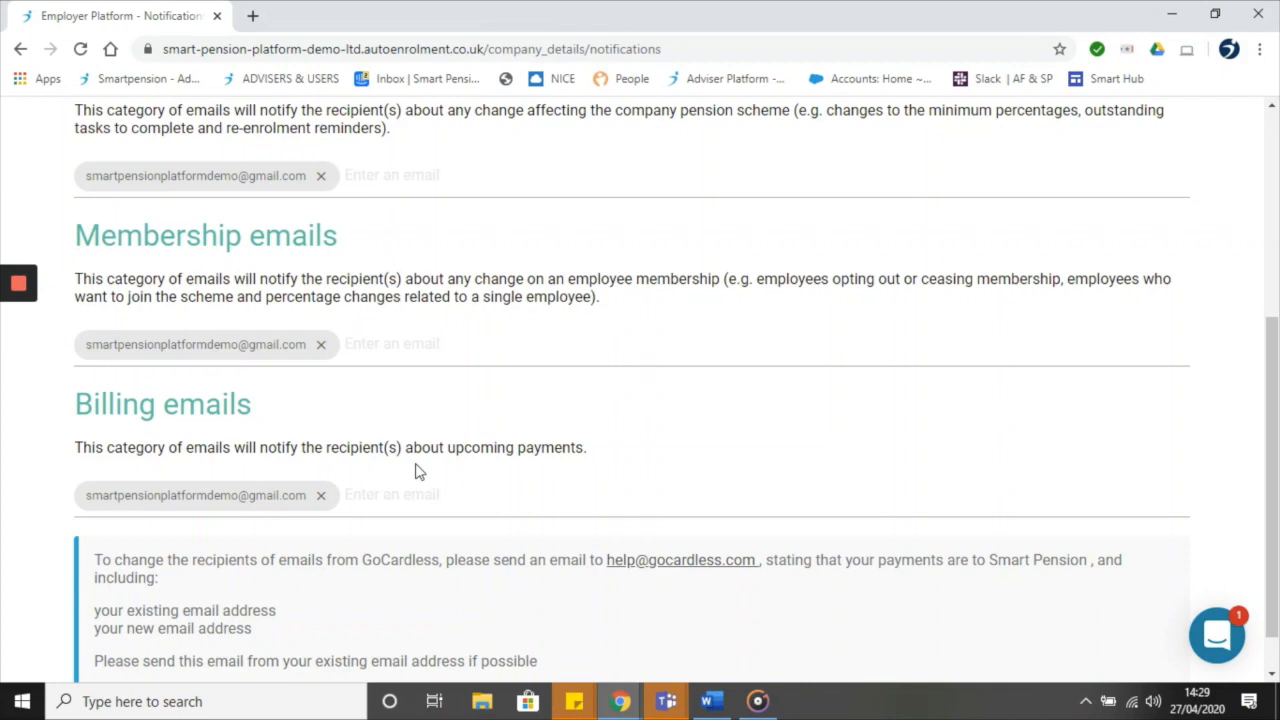
pyautogui.scroll(-3)
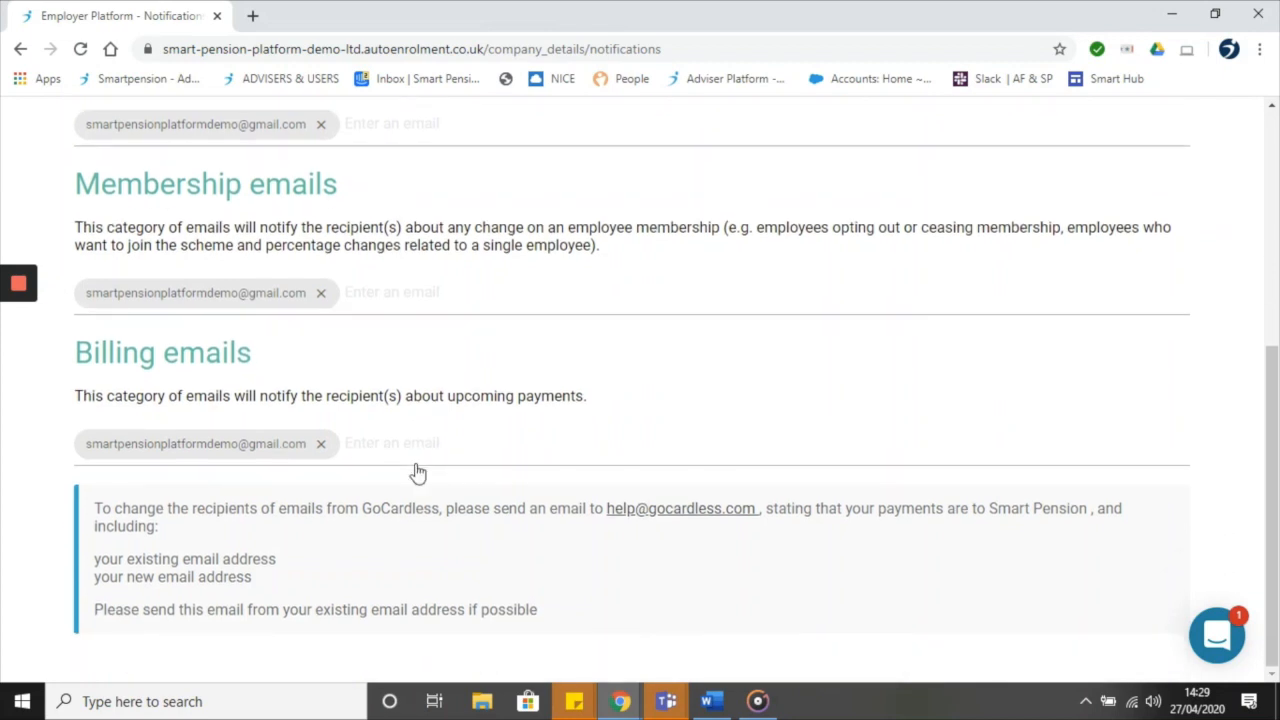
pyautogui.scroll(3)
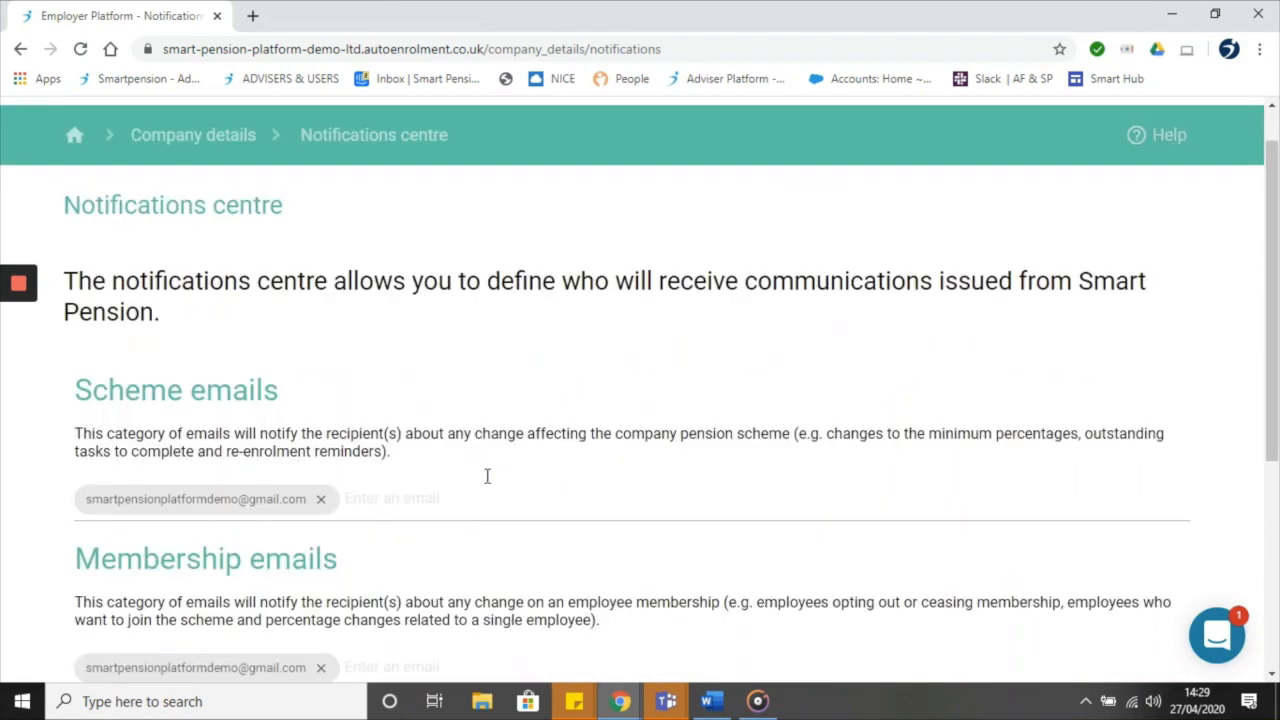
pyautogui.scroll(-3)
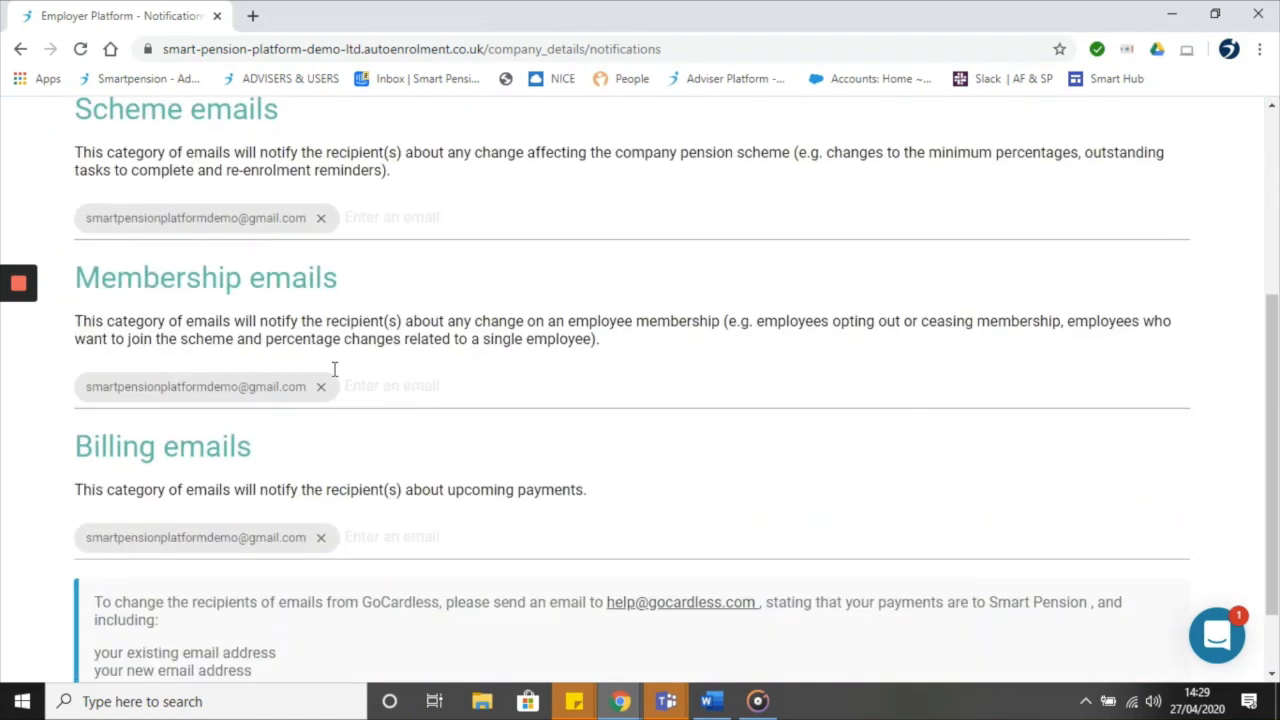
pyautogui.moveTo(322, 390)
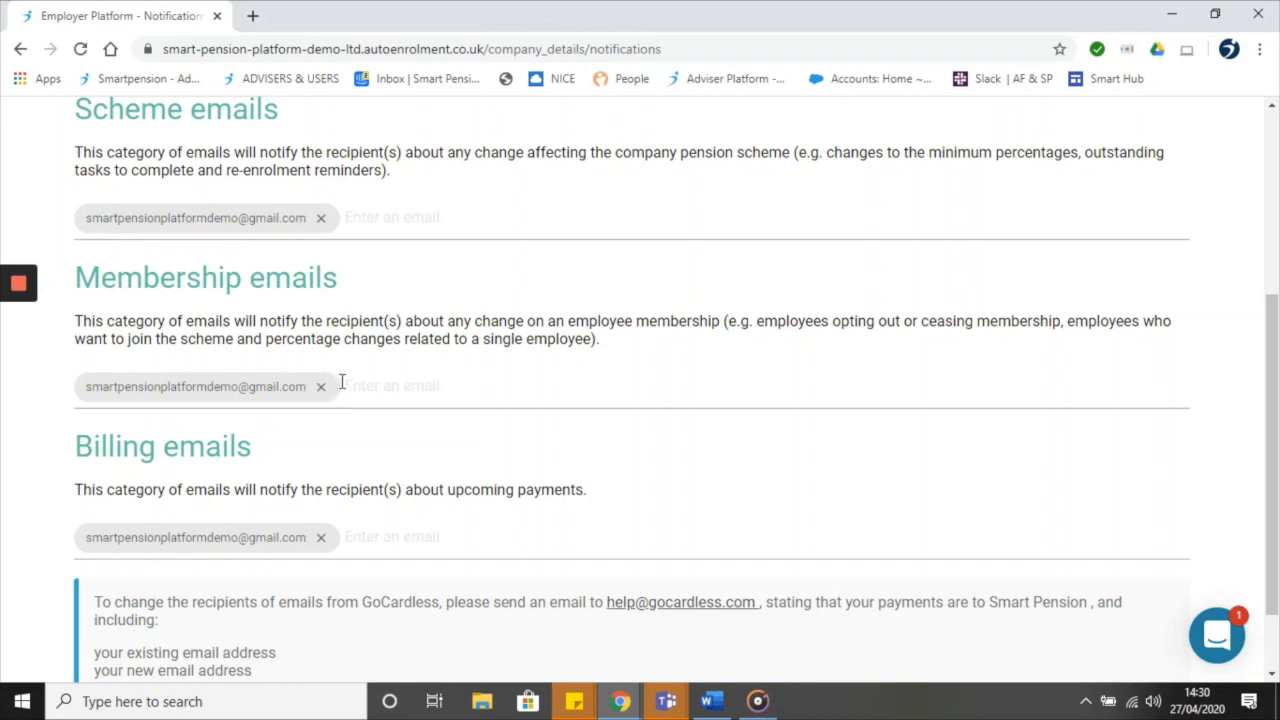
pyautogui.moveTo(324, 390)
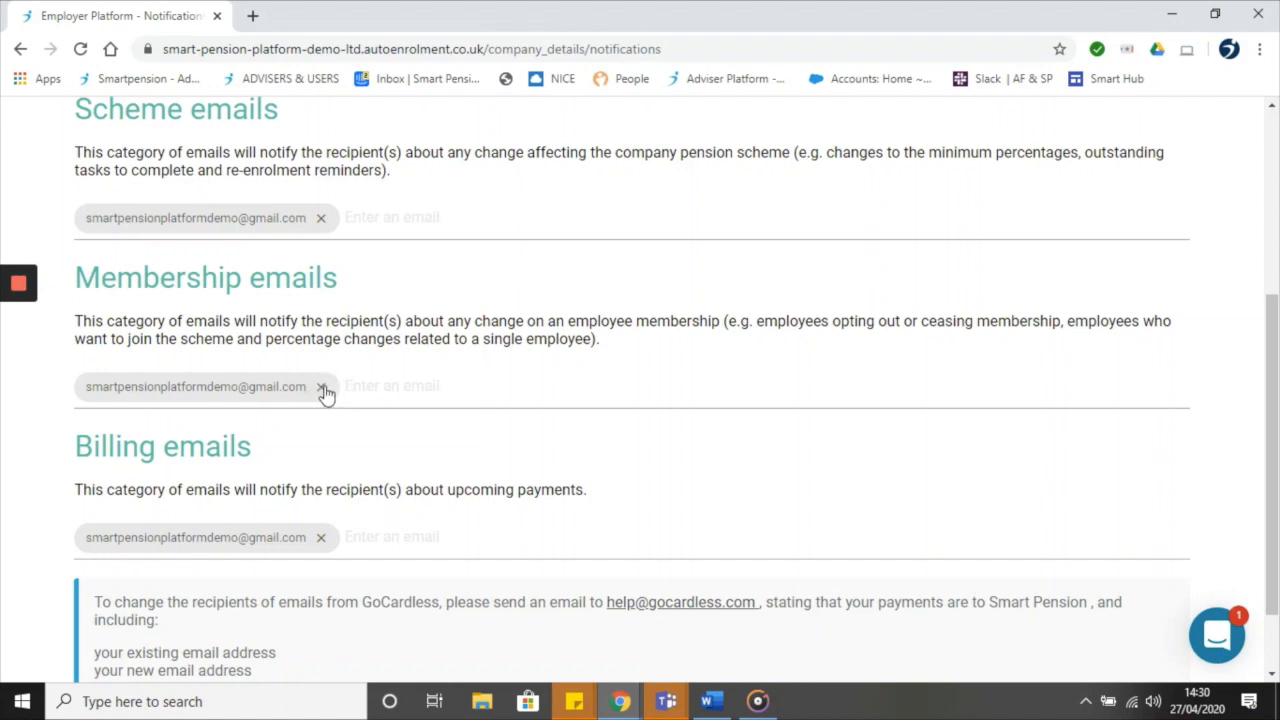
# Return to the top of the Company details overview after leaving the Notifications centre.
pyautogui.scroll(3)
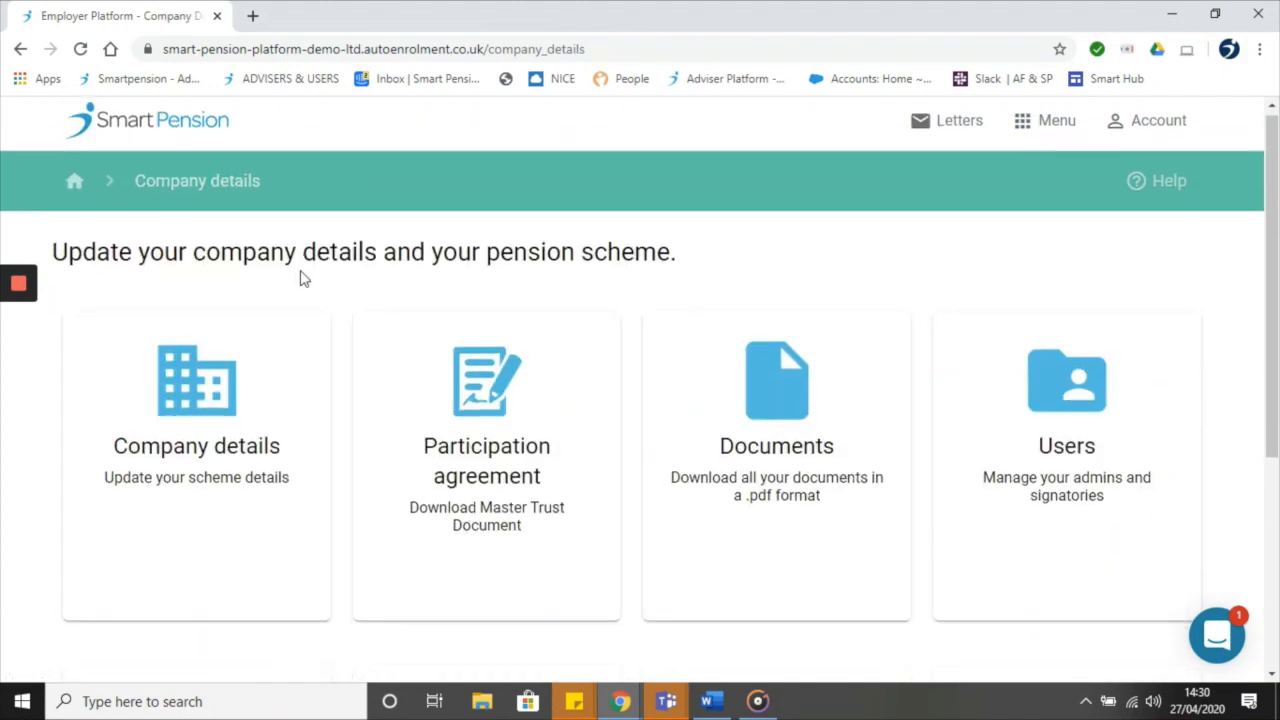
pyautogui.scroll(-3)
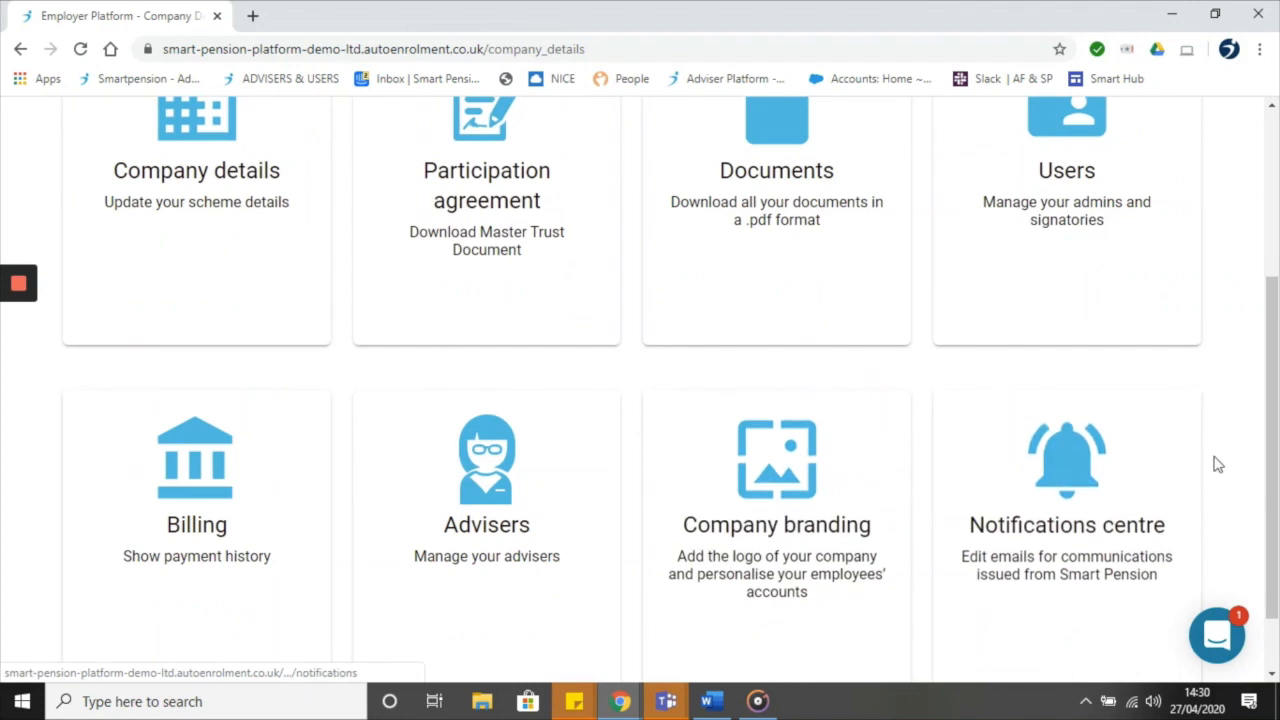
pyautogui.scroll(3)
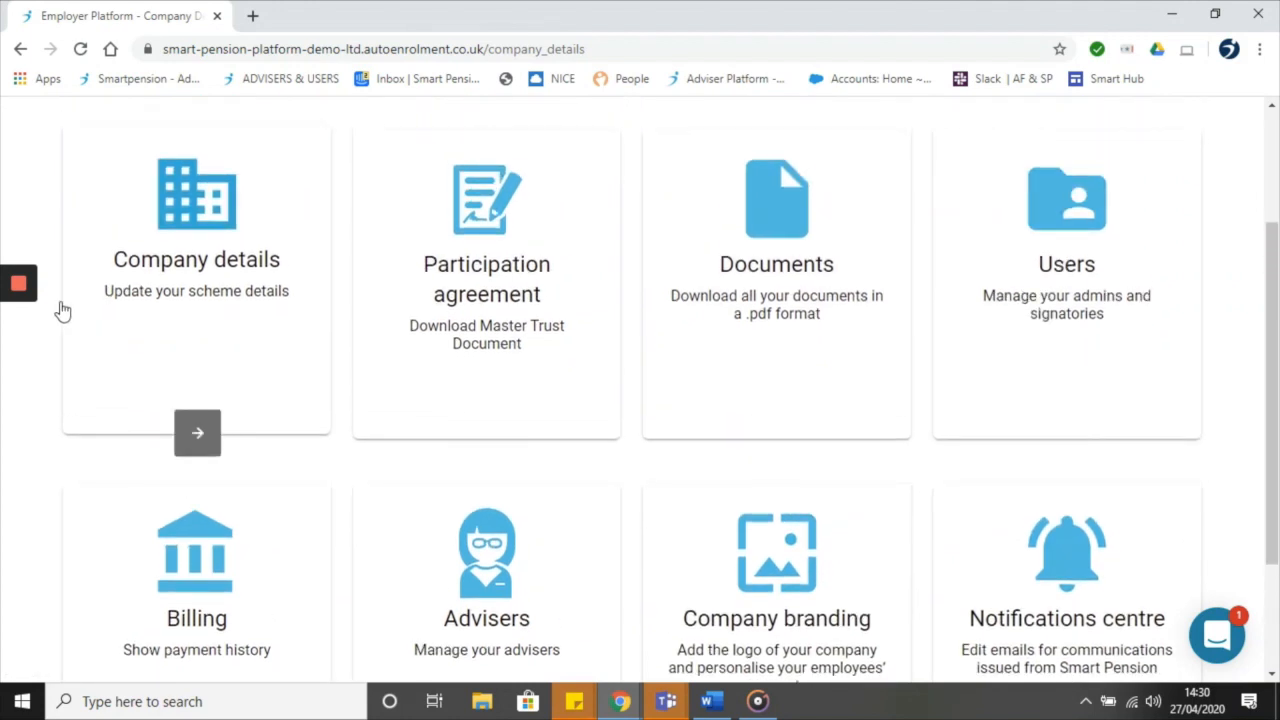
pyautogui.moveTo(56, 312)
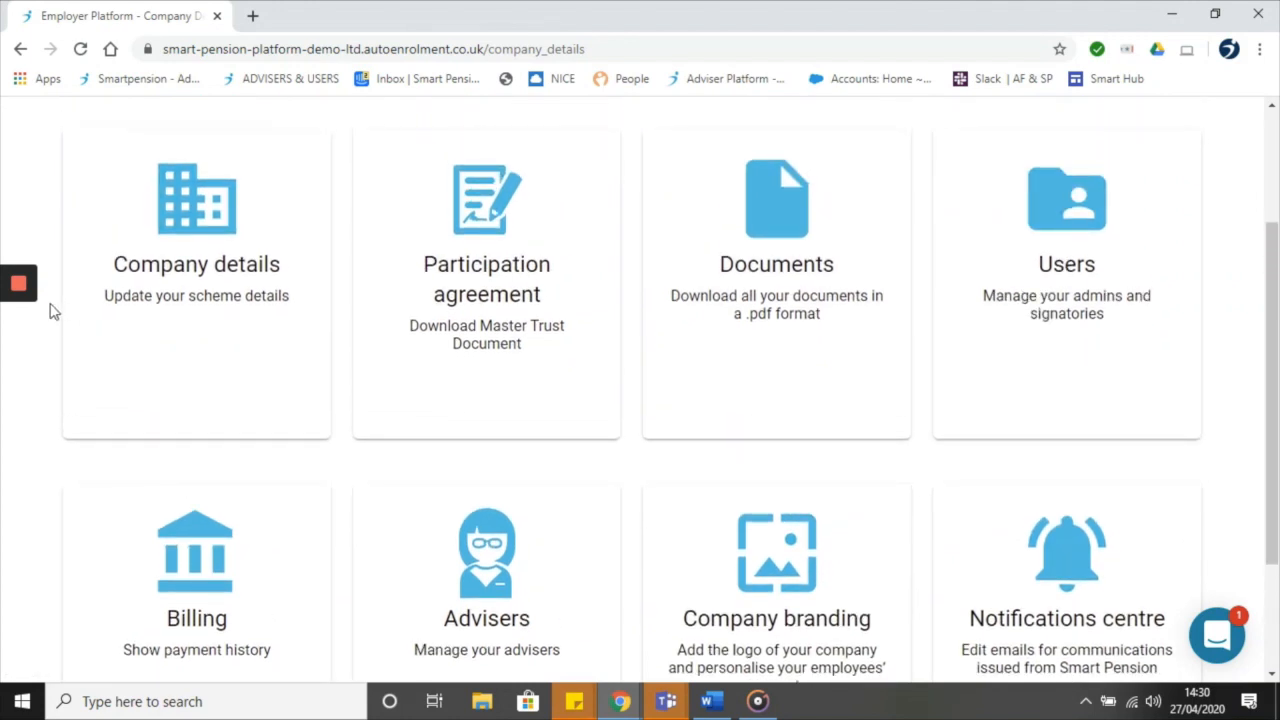